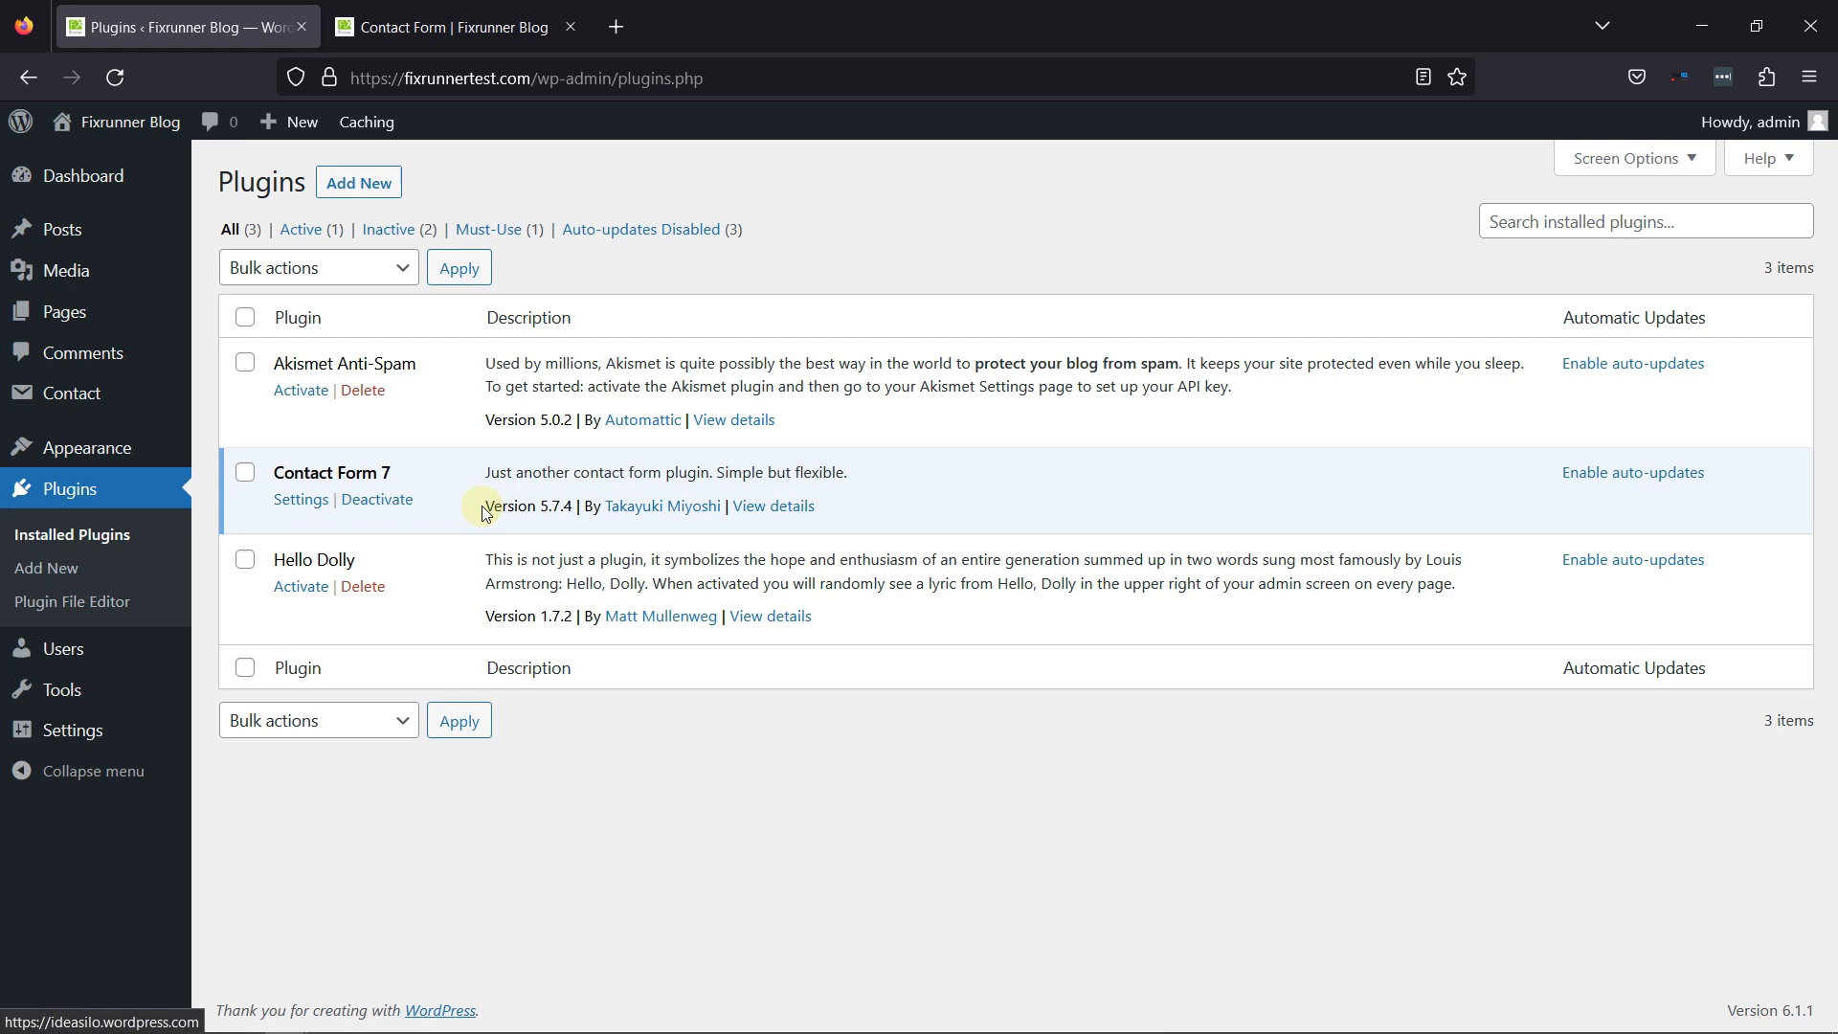
pyautogui.moveTo(72, 395)
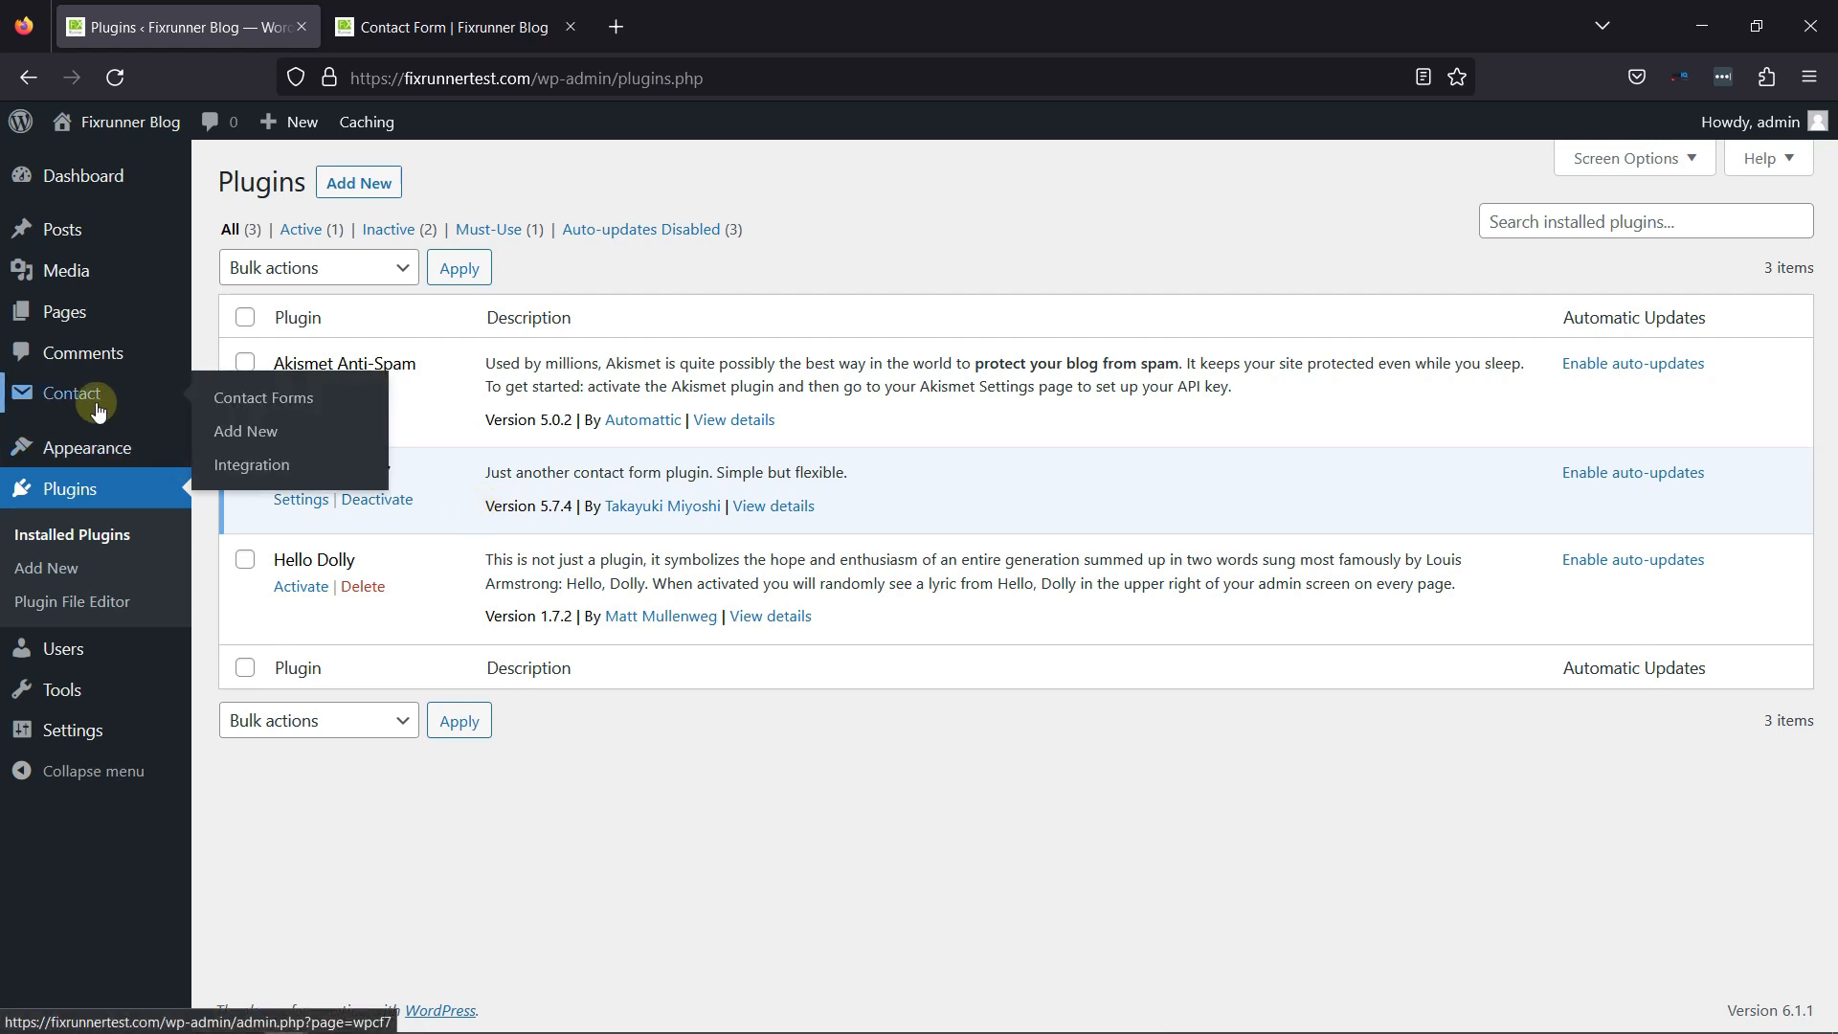
# Step: Reach the Contact Forms list and open 'Contact form' for editing
pyautogui.click(265, 398)
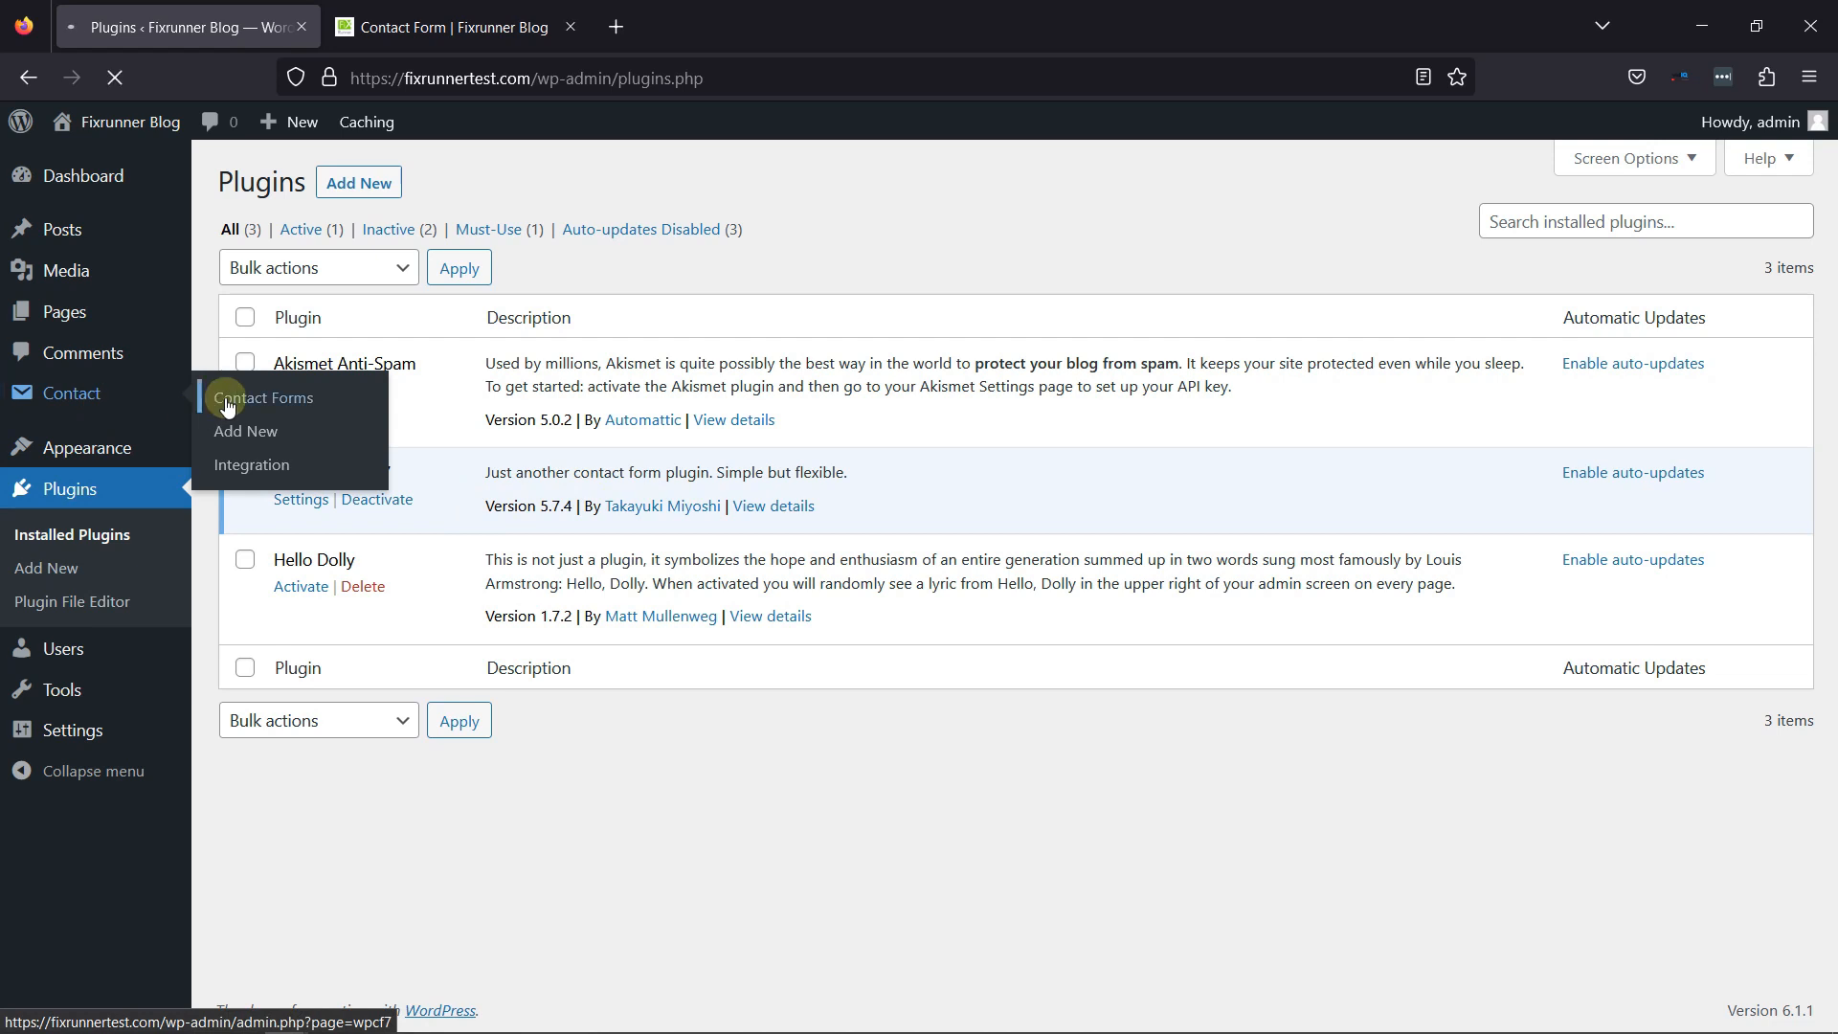
pyautogui.click(264, 398)
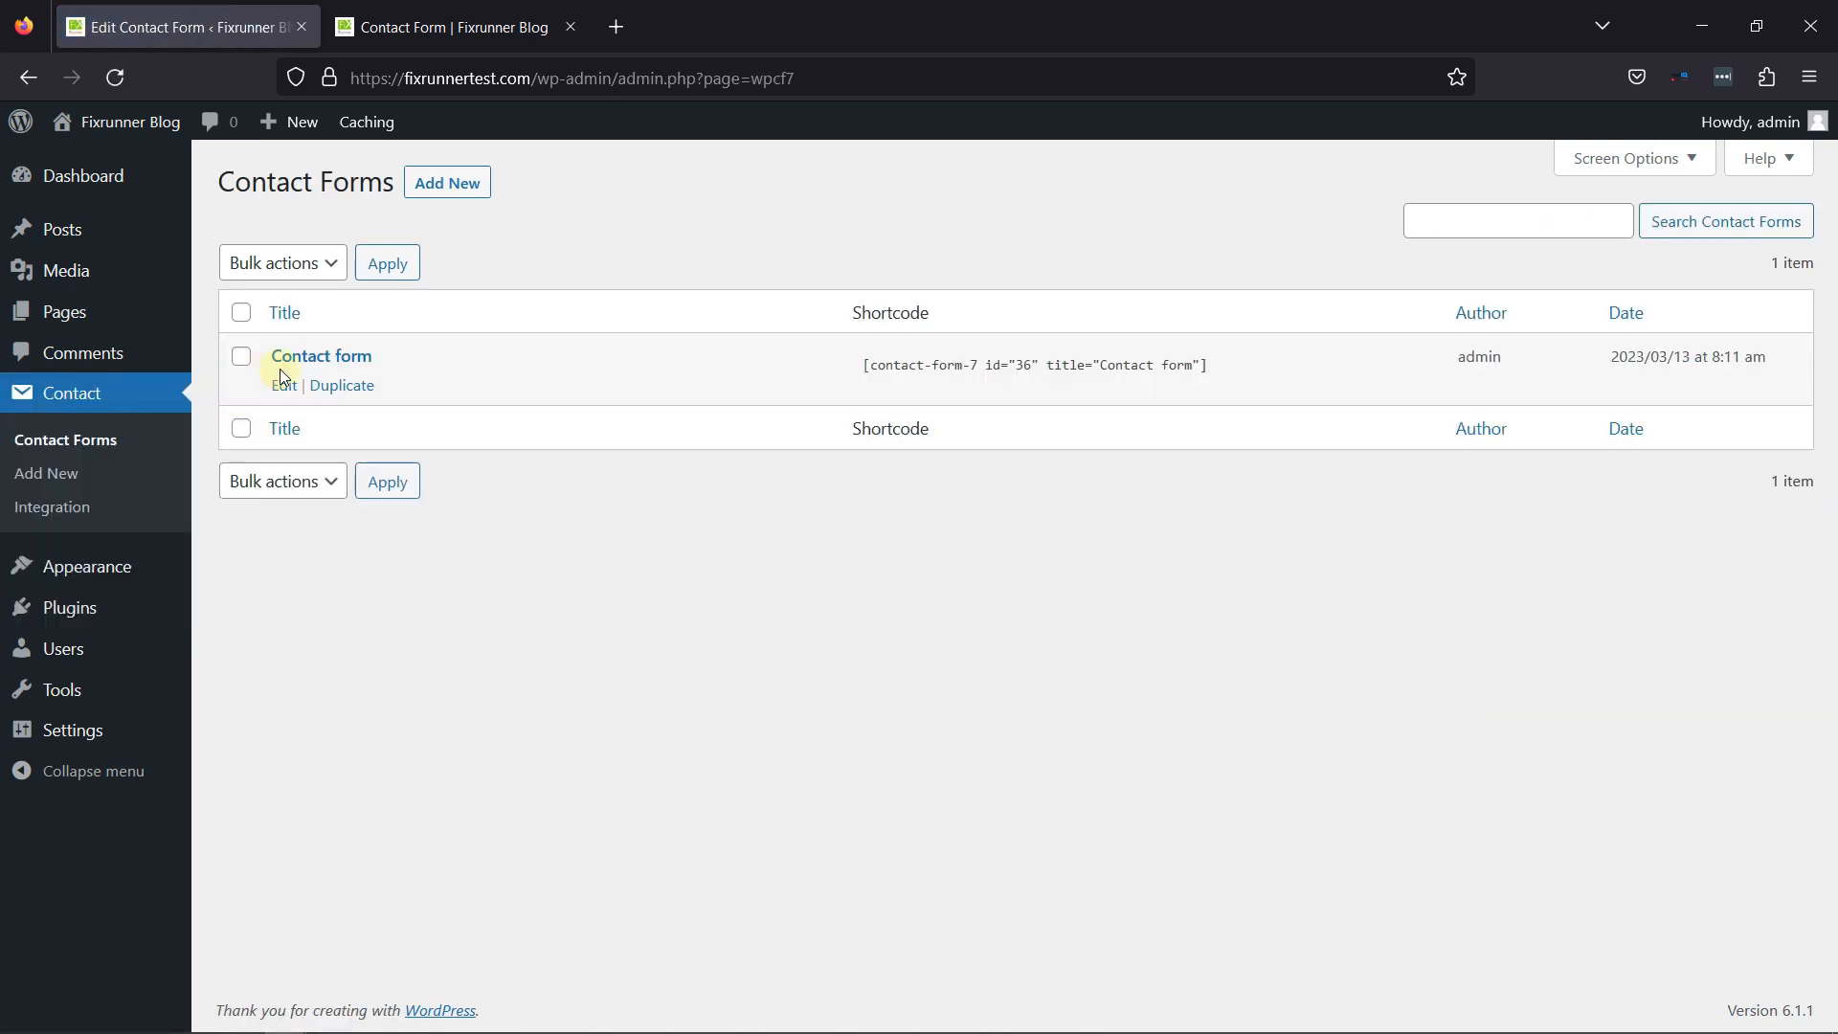
pyautogui.moveTo(281, 391)
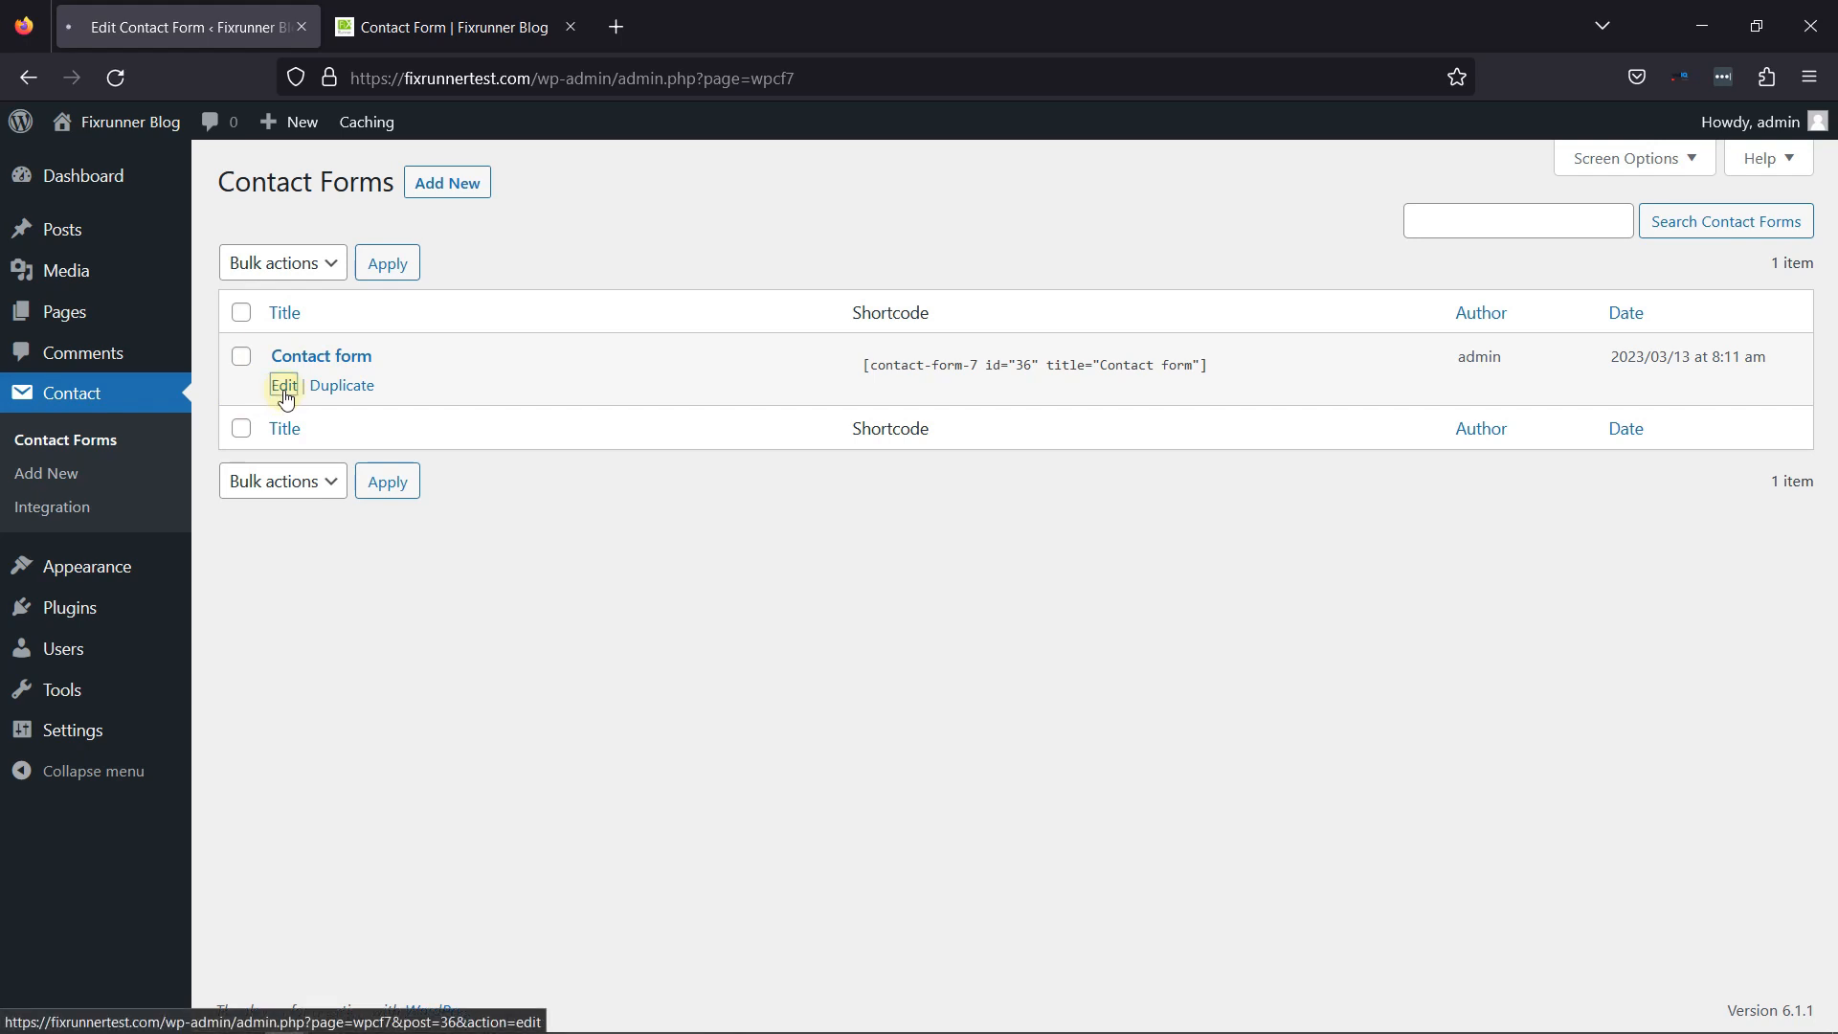
pyautogui.click(284, 387)
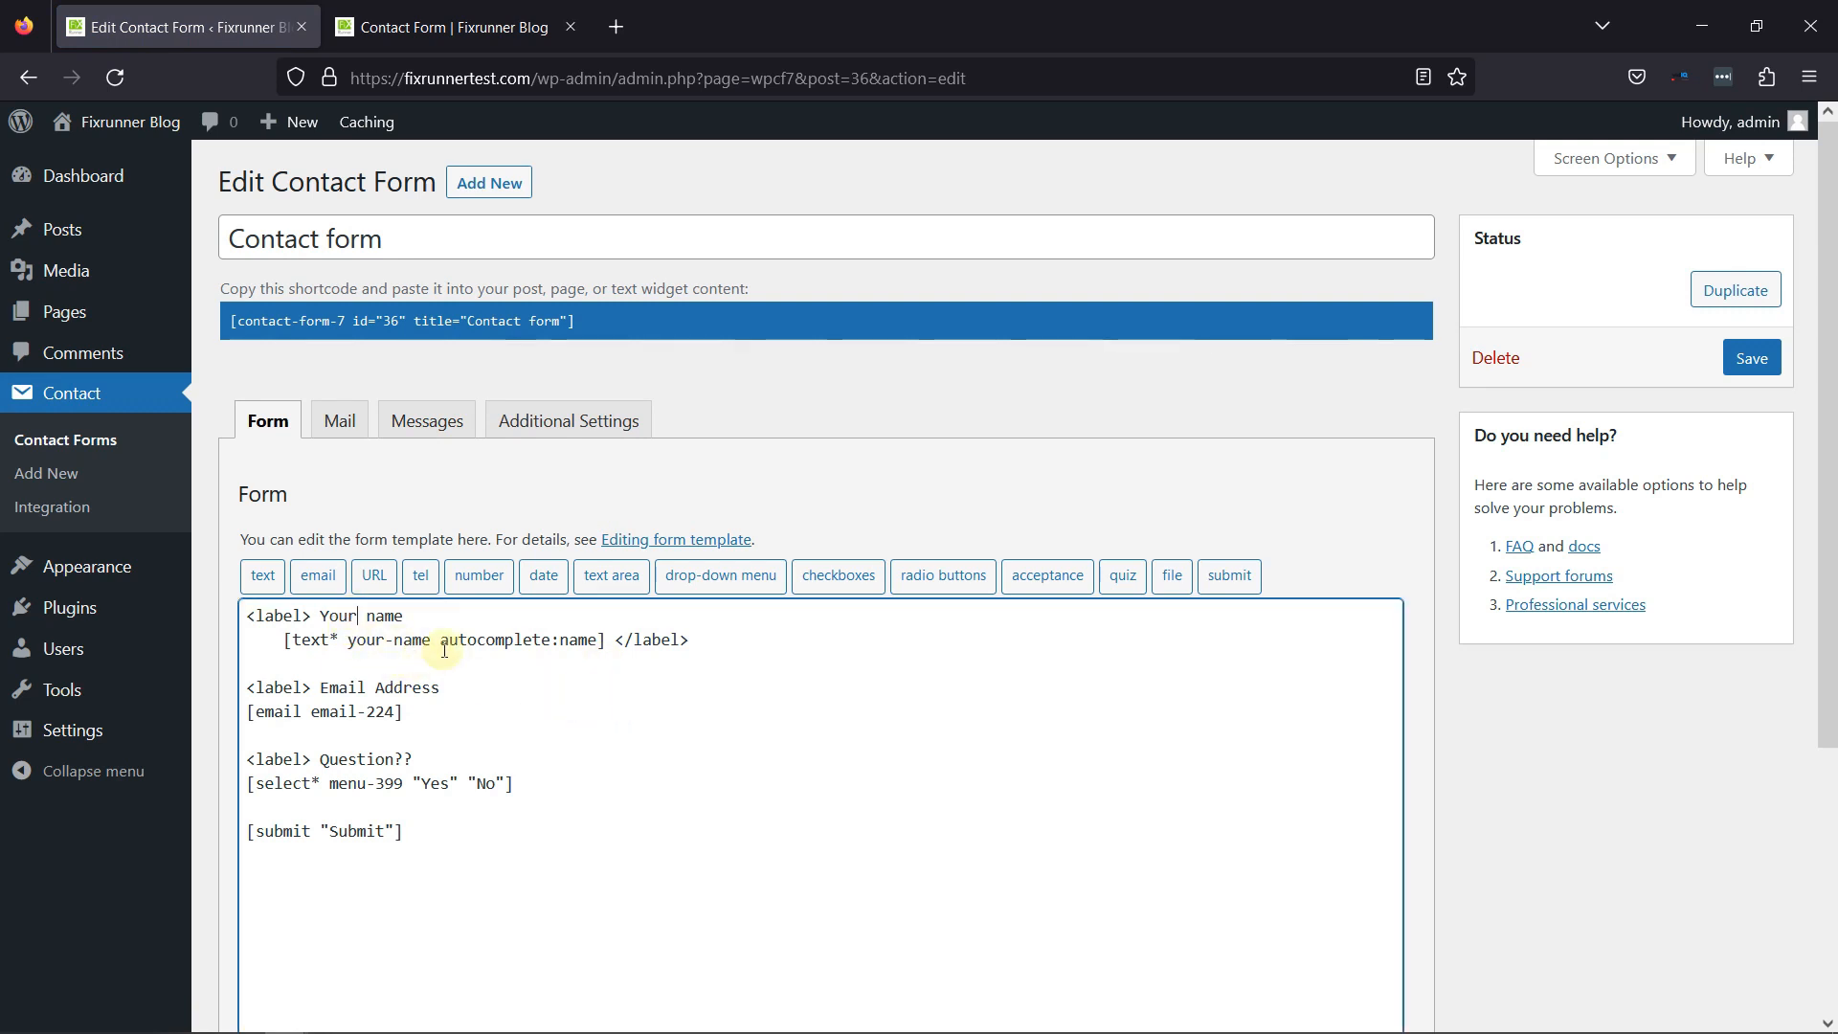
# Step: Change 'Your name' to 'First name' and add a 'Last Name' label line below
pyautogui.write('First')
pyautogui.write('<label> Last Name')
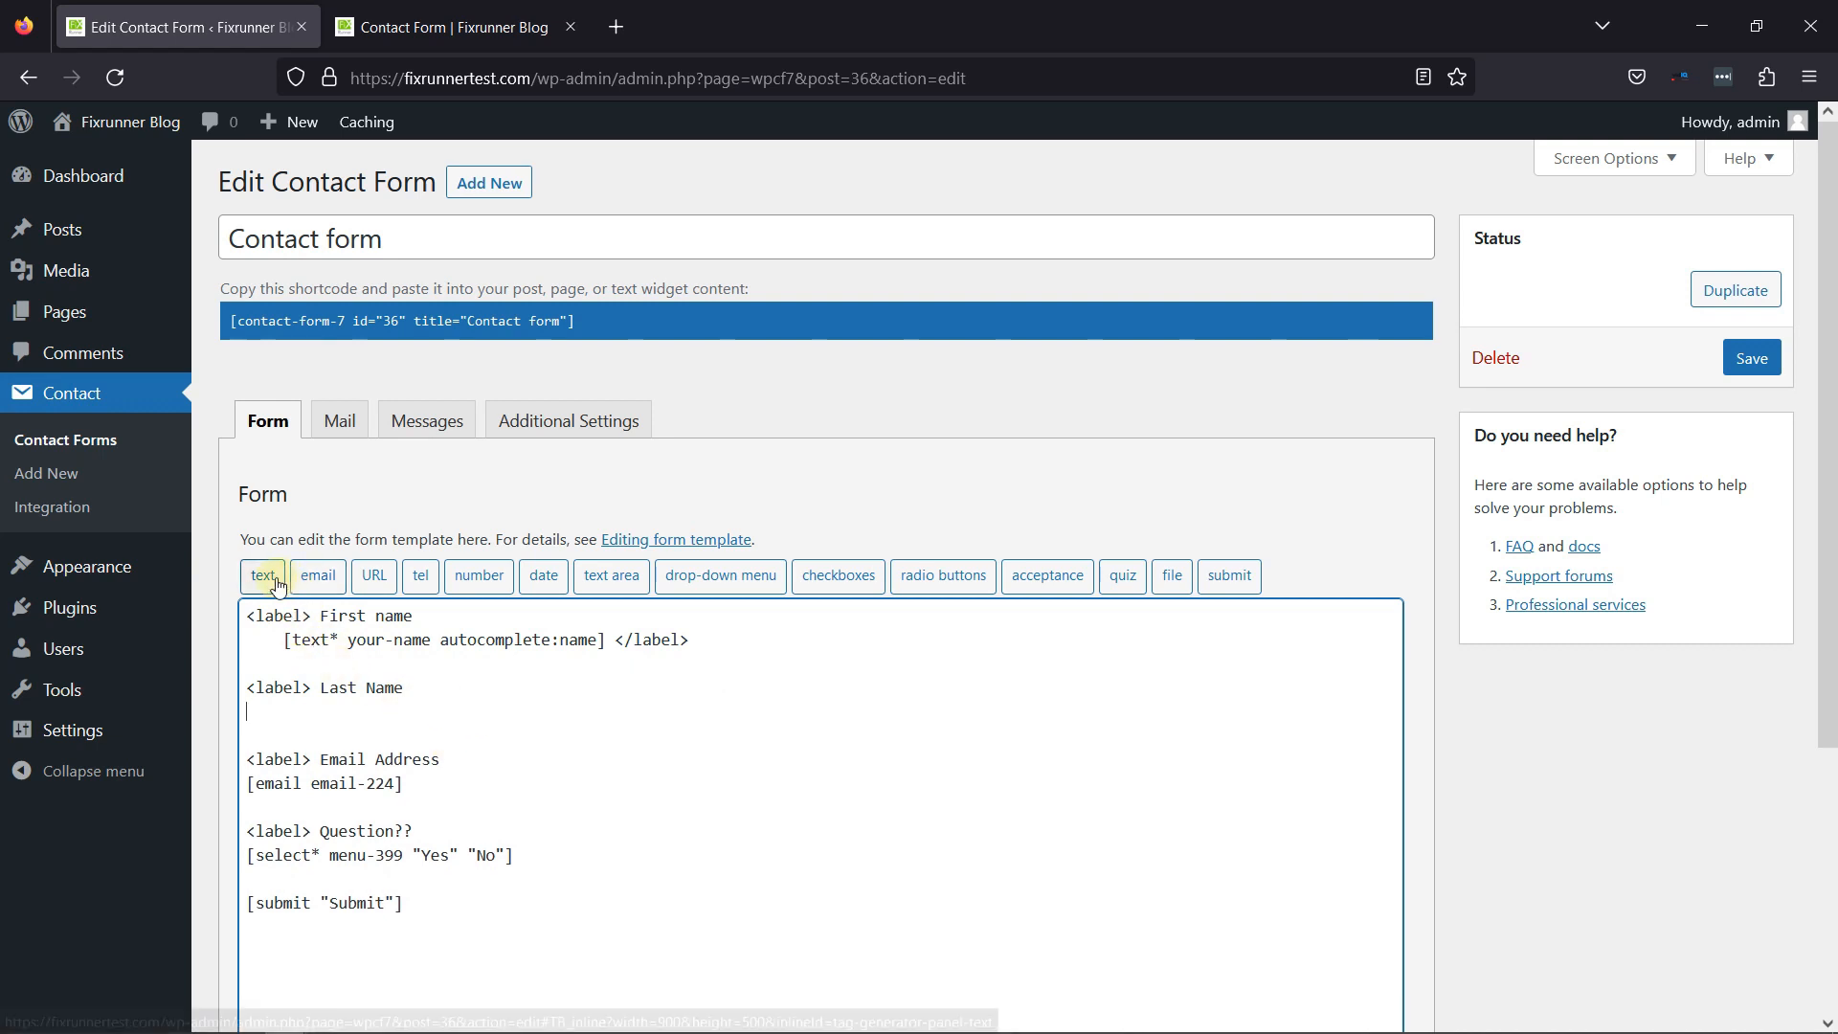
# Step: Insert a 'lastname' text field tag with placeholder under the Last Name label
pyautogui.click(263, 576)
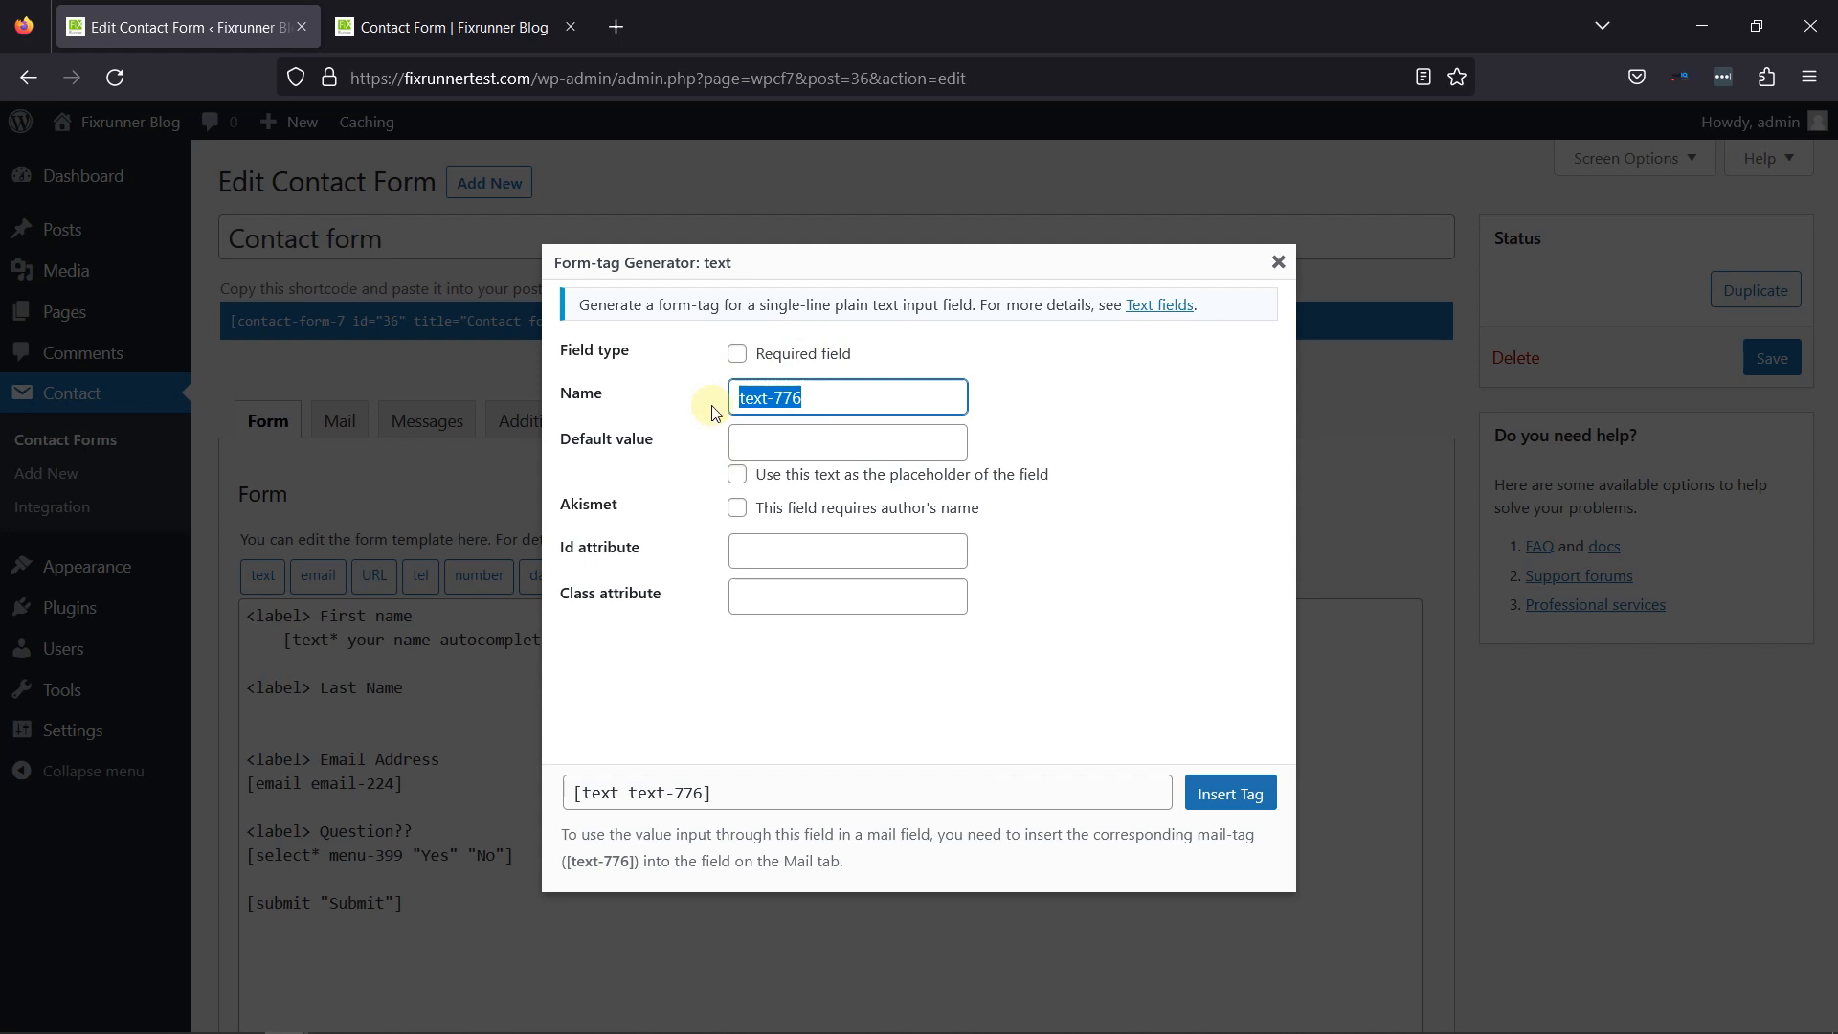
pyautogui.write('last name')
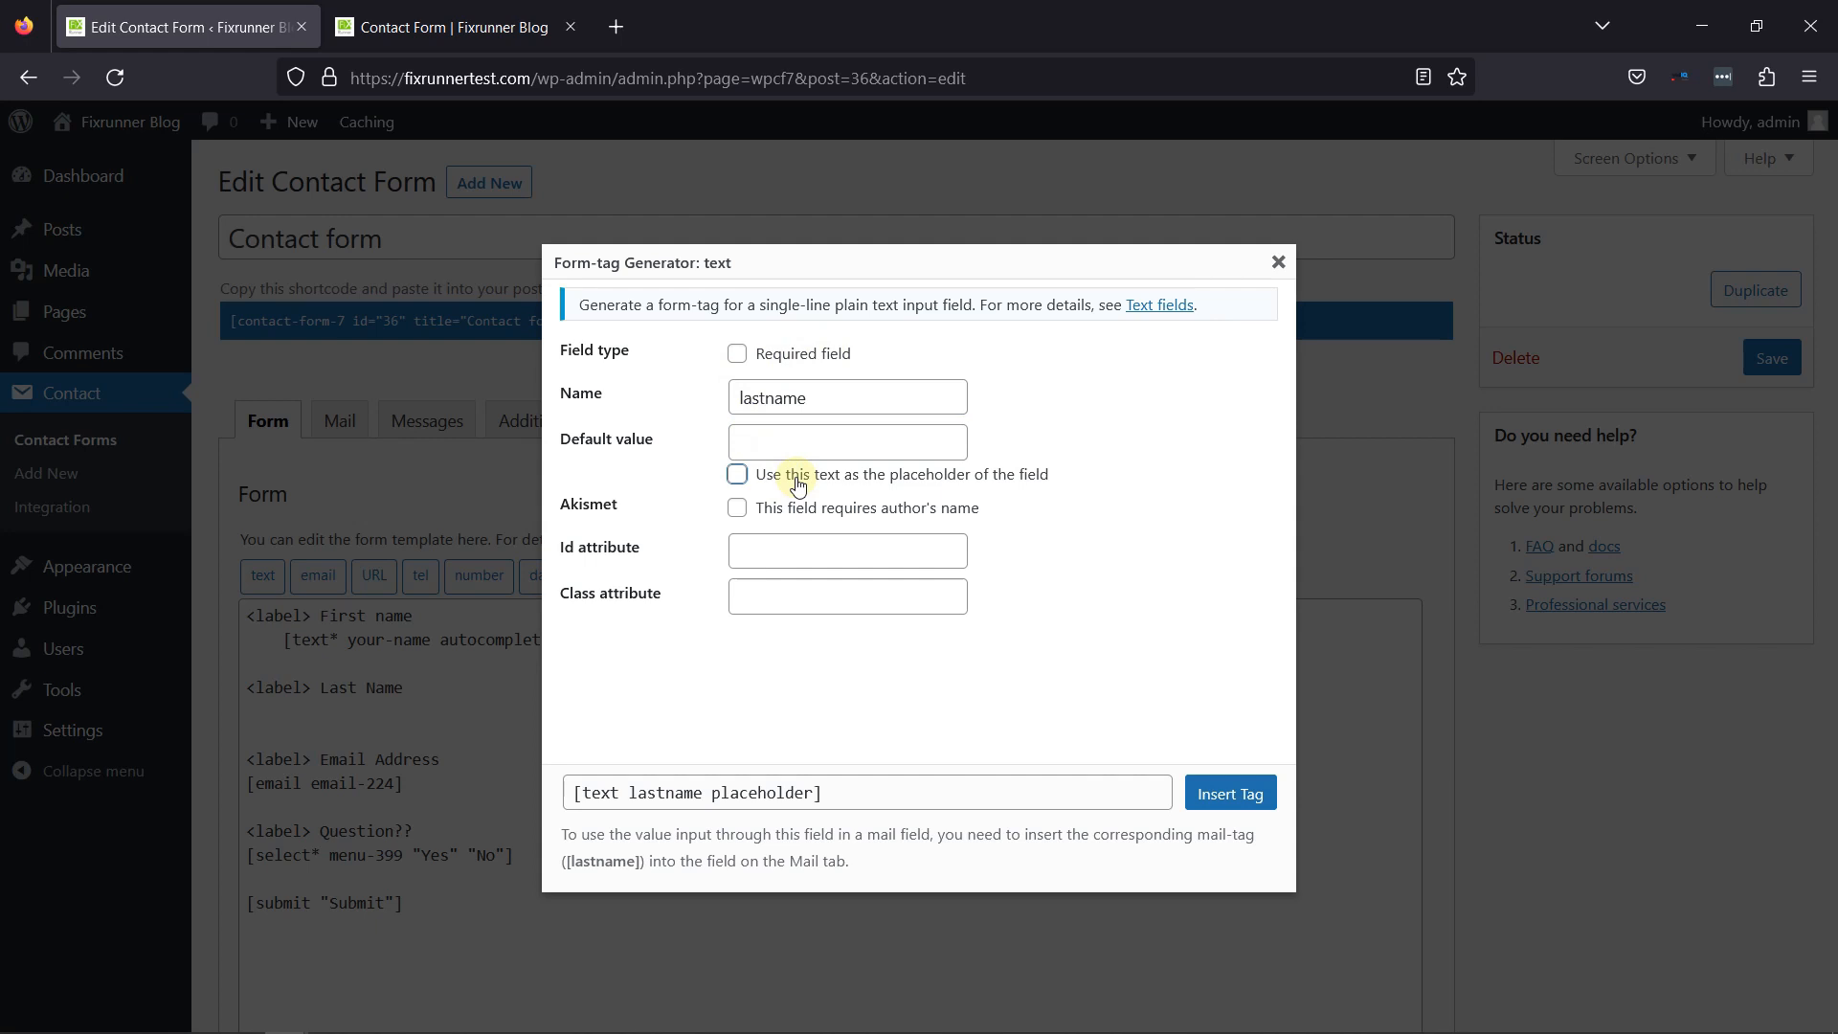
pyautogui.click(735, 474)
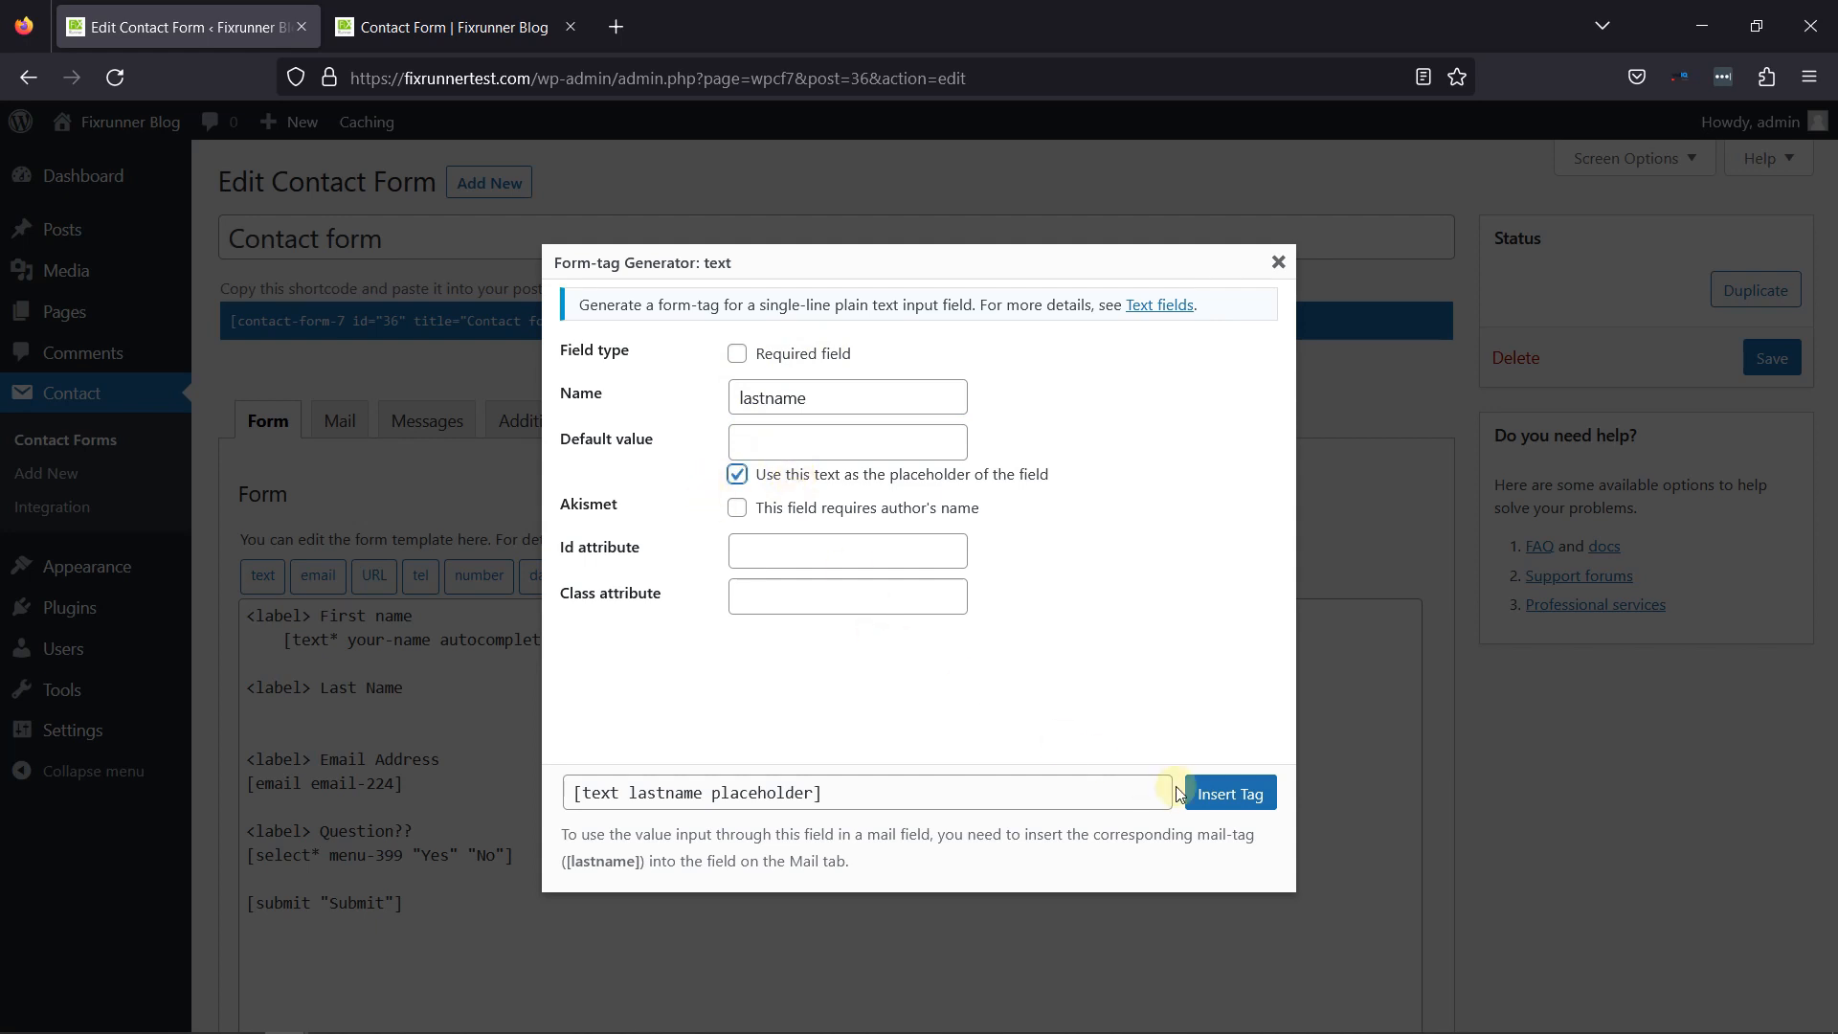
pyautogui.click(1230, 793)
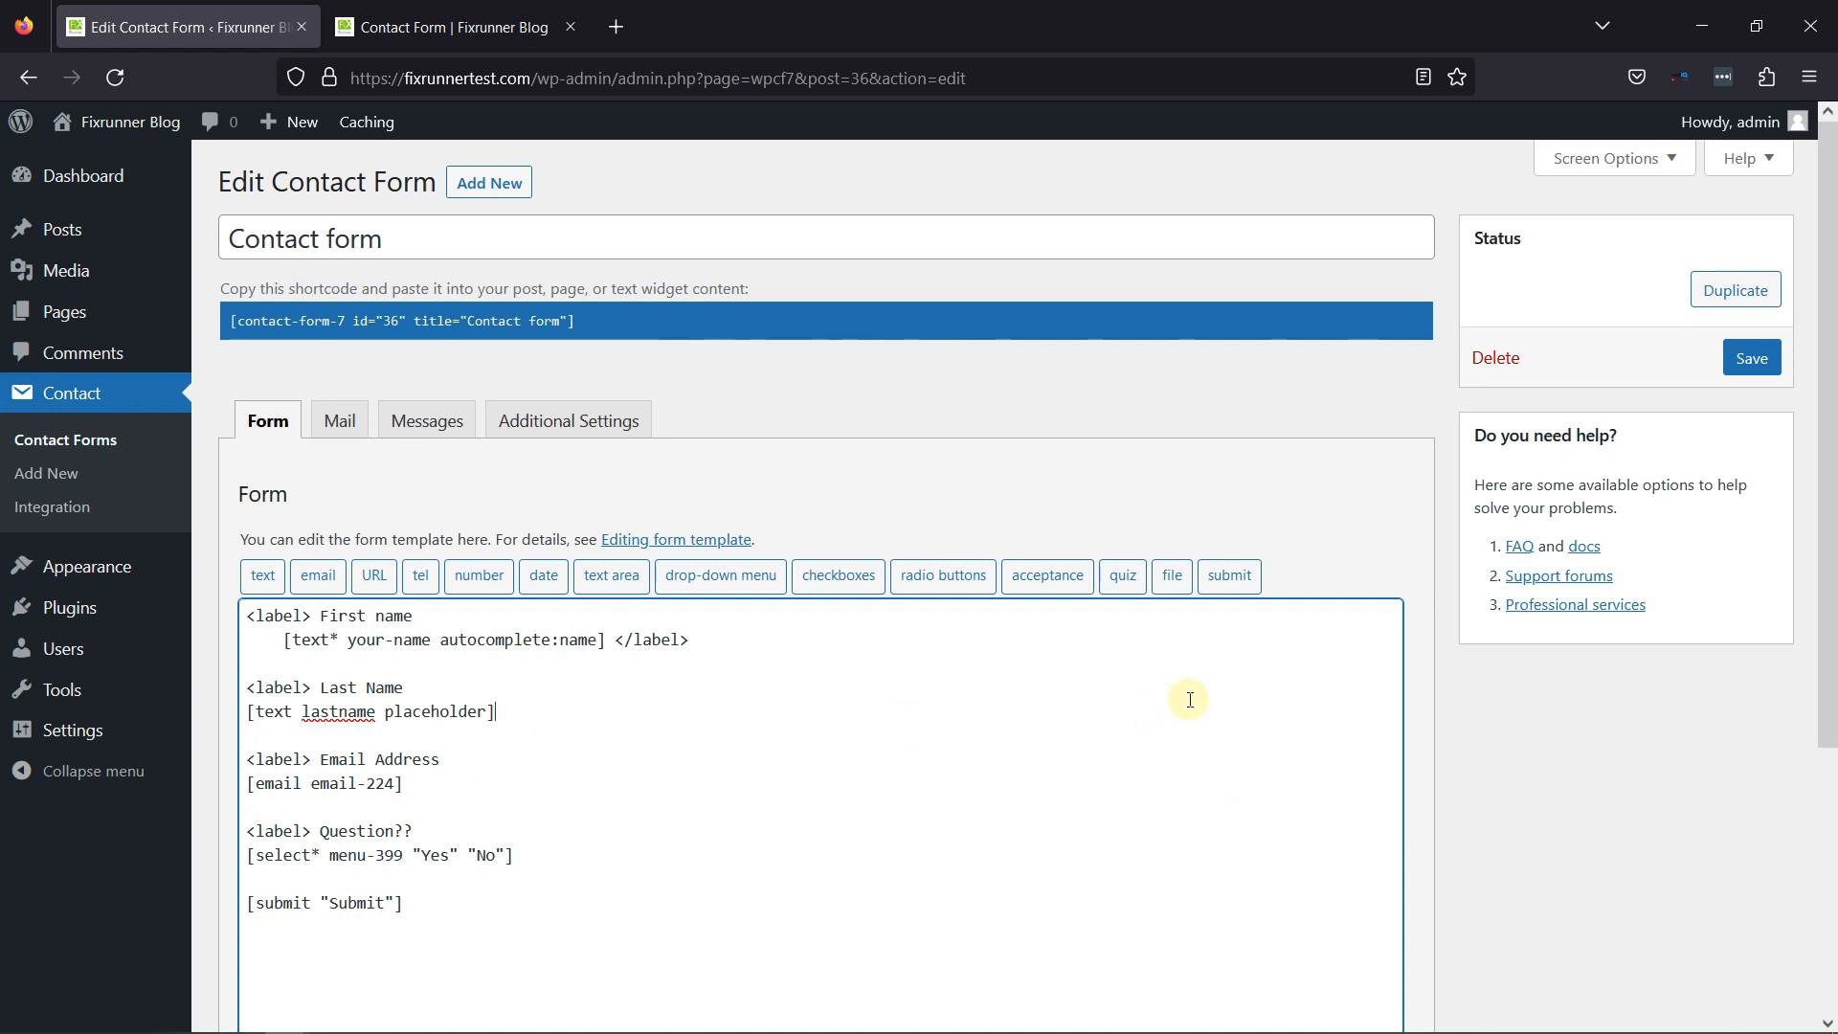
# Step: Save the edited contact form and switch to the live contact page
pyautogui.click(1750, 356)
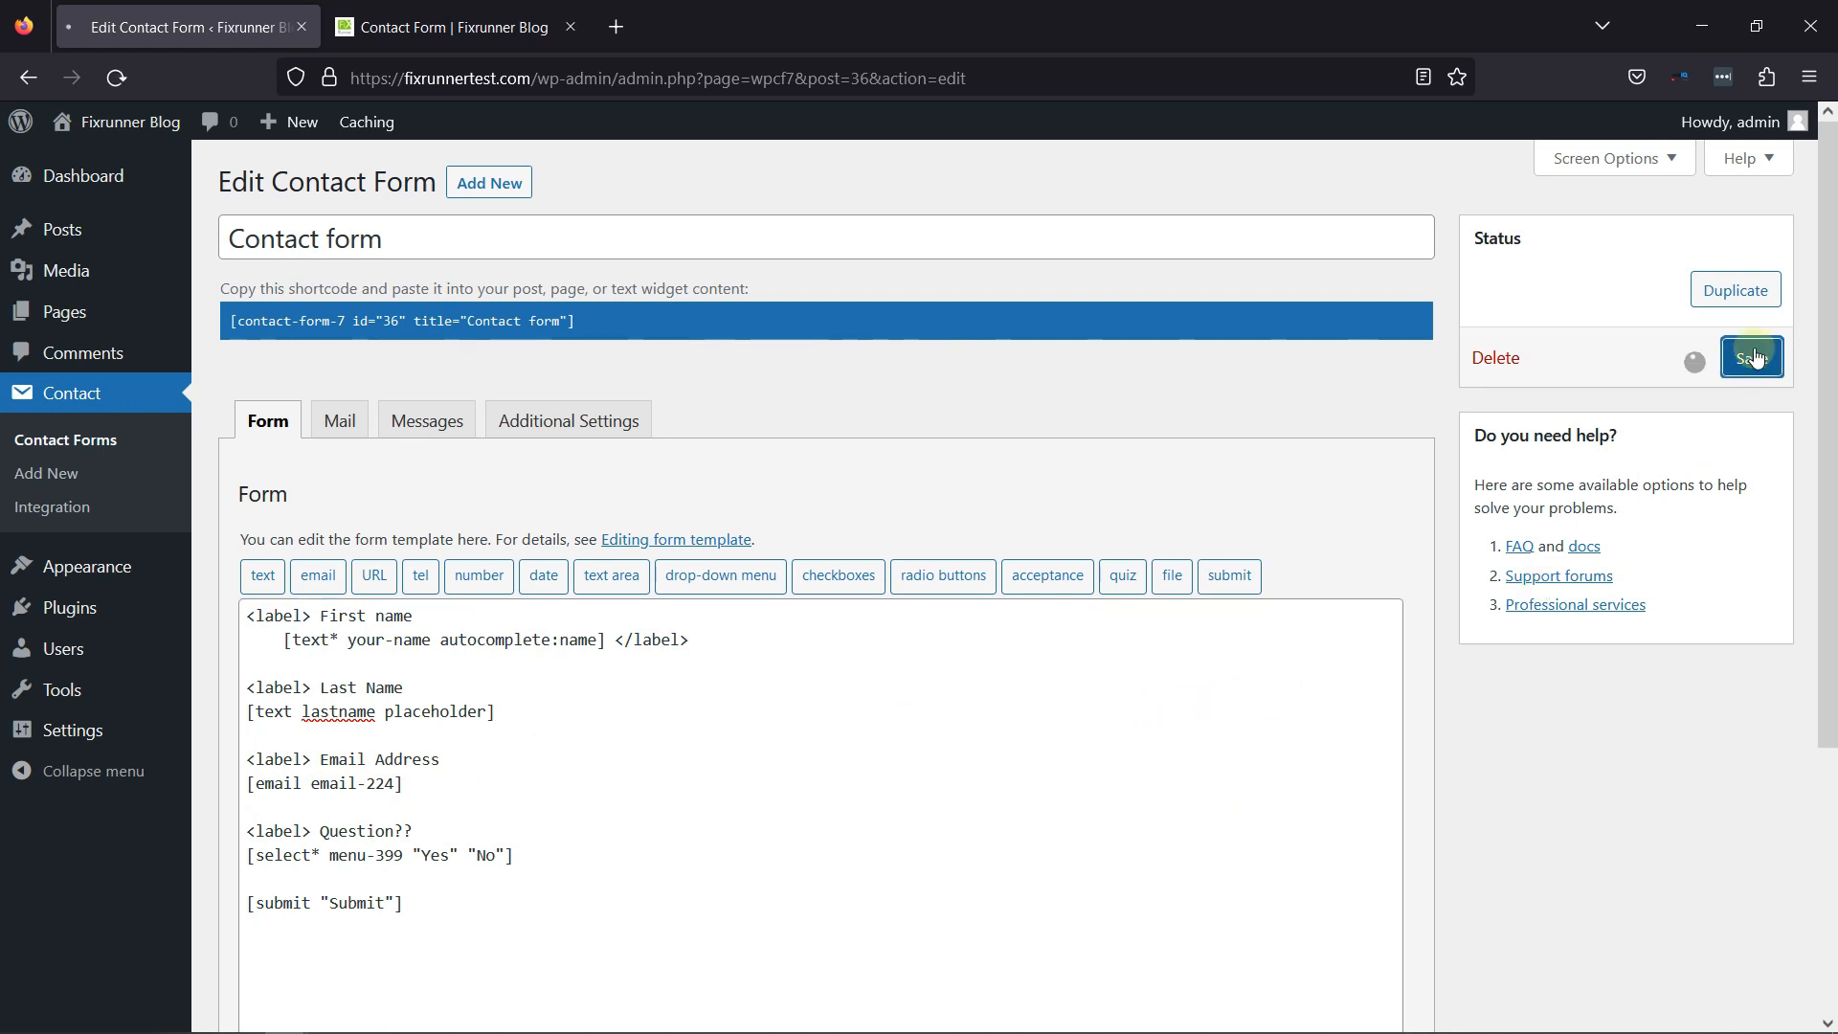
pyautogui.click(1750, 356)
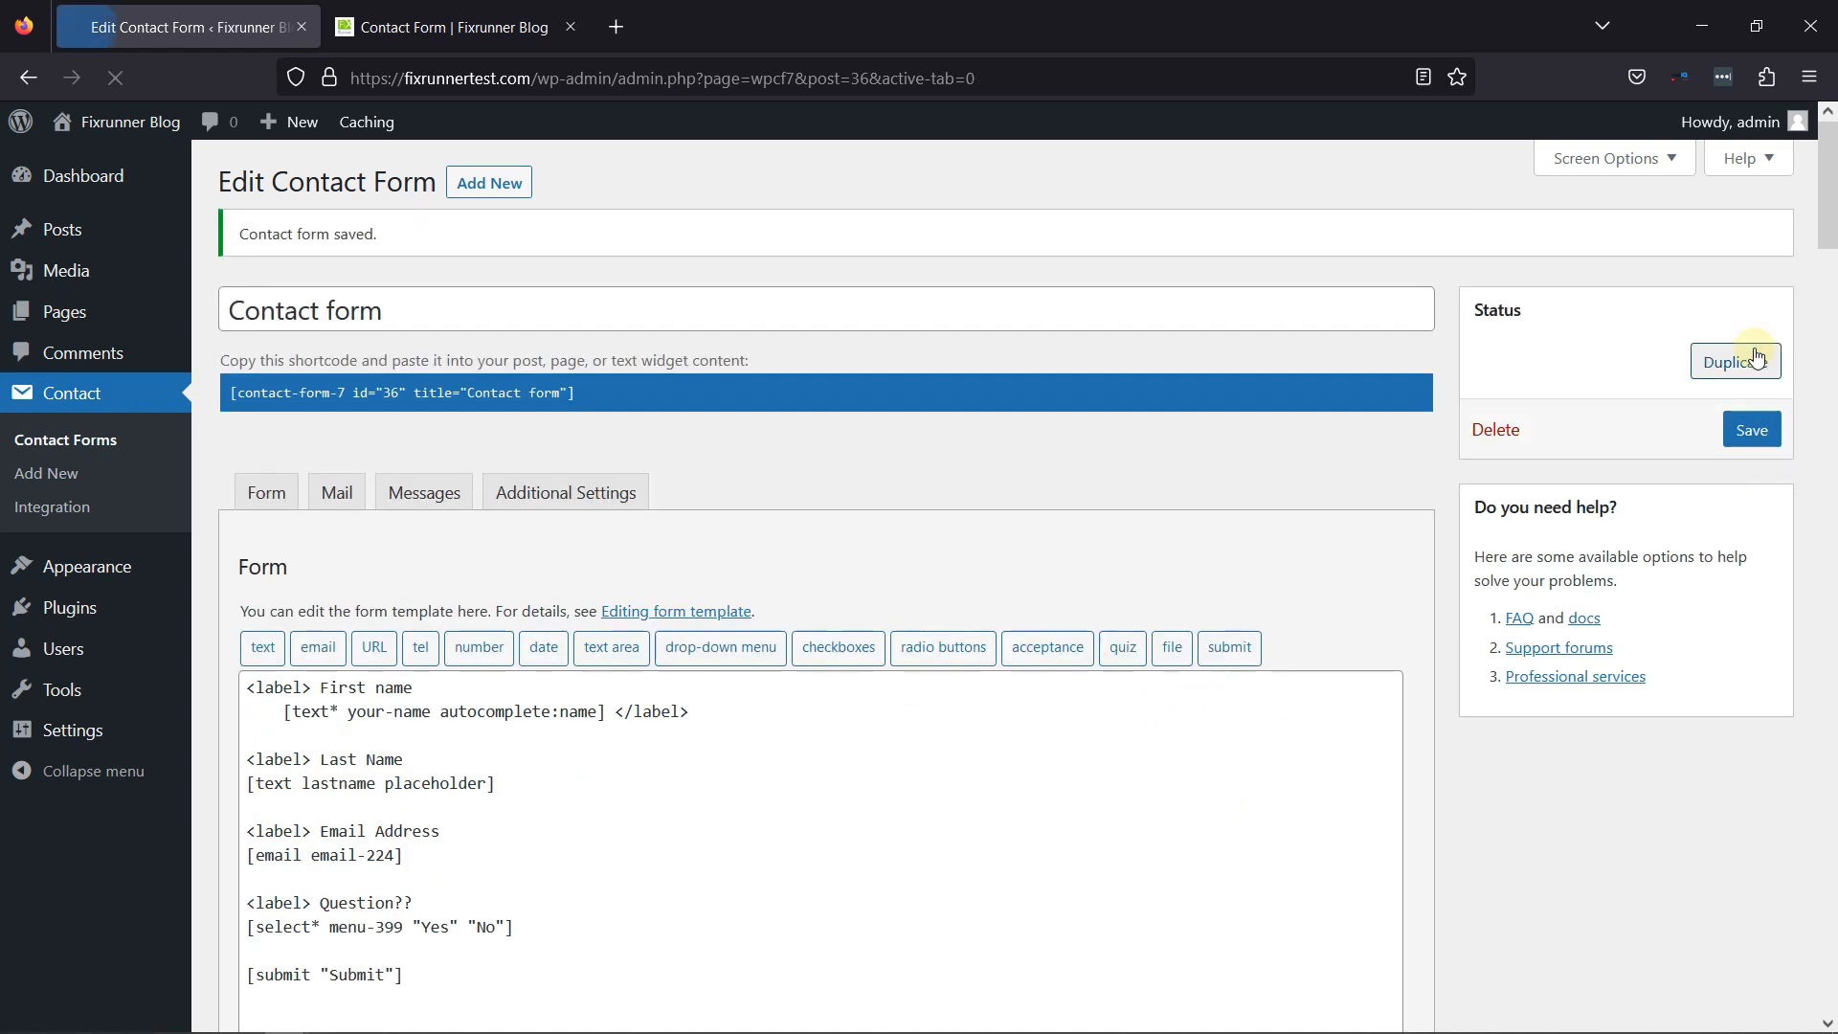
pyautogui.click(461, 27)
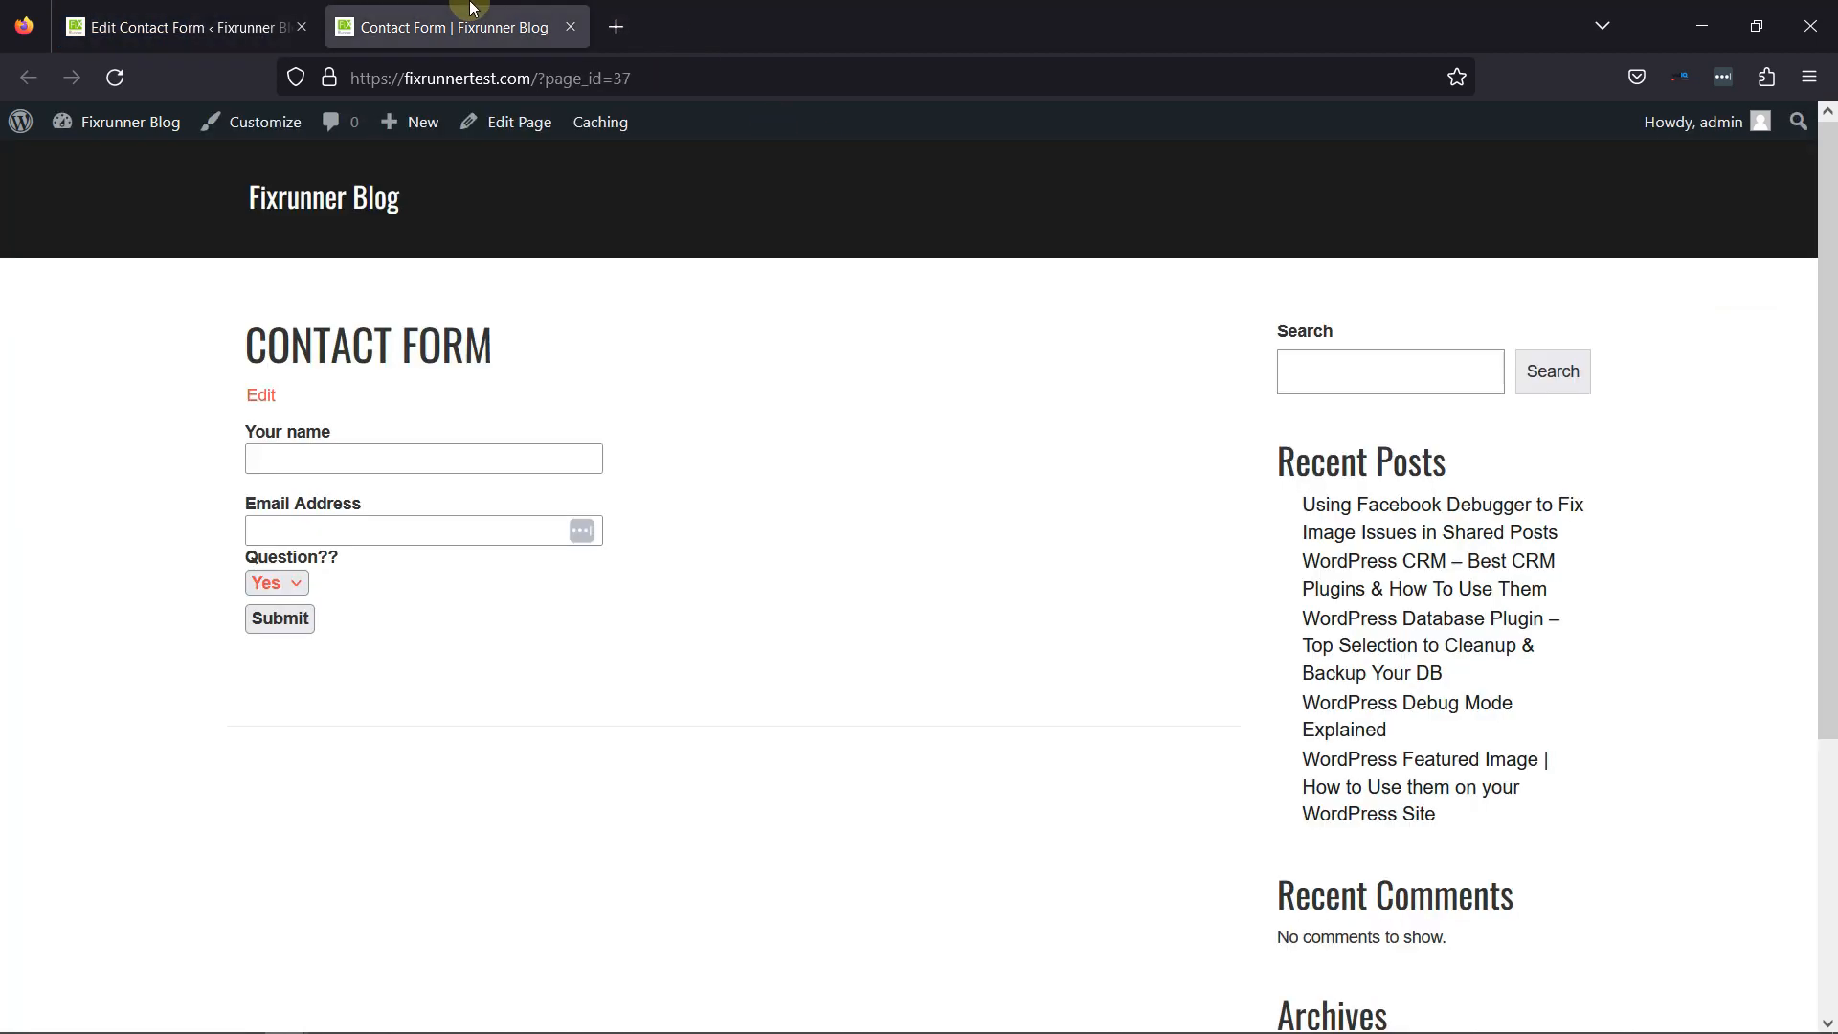
# Step: Reload the live contact page to show First name and Last Name fields
pyautogui.click(114, 76)
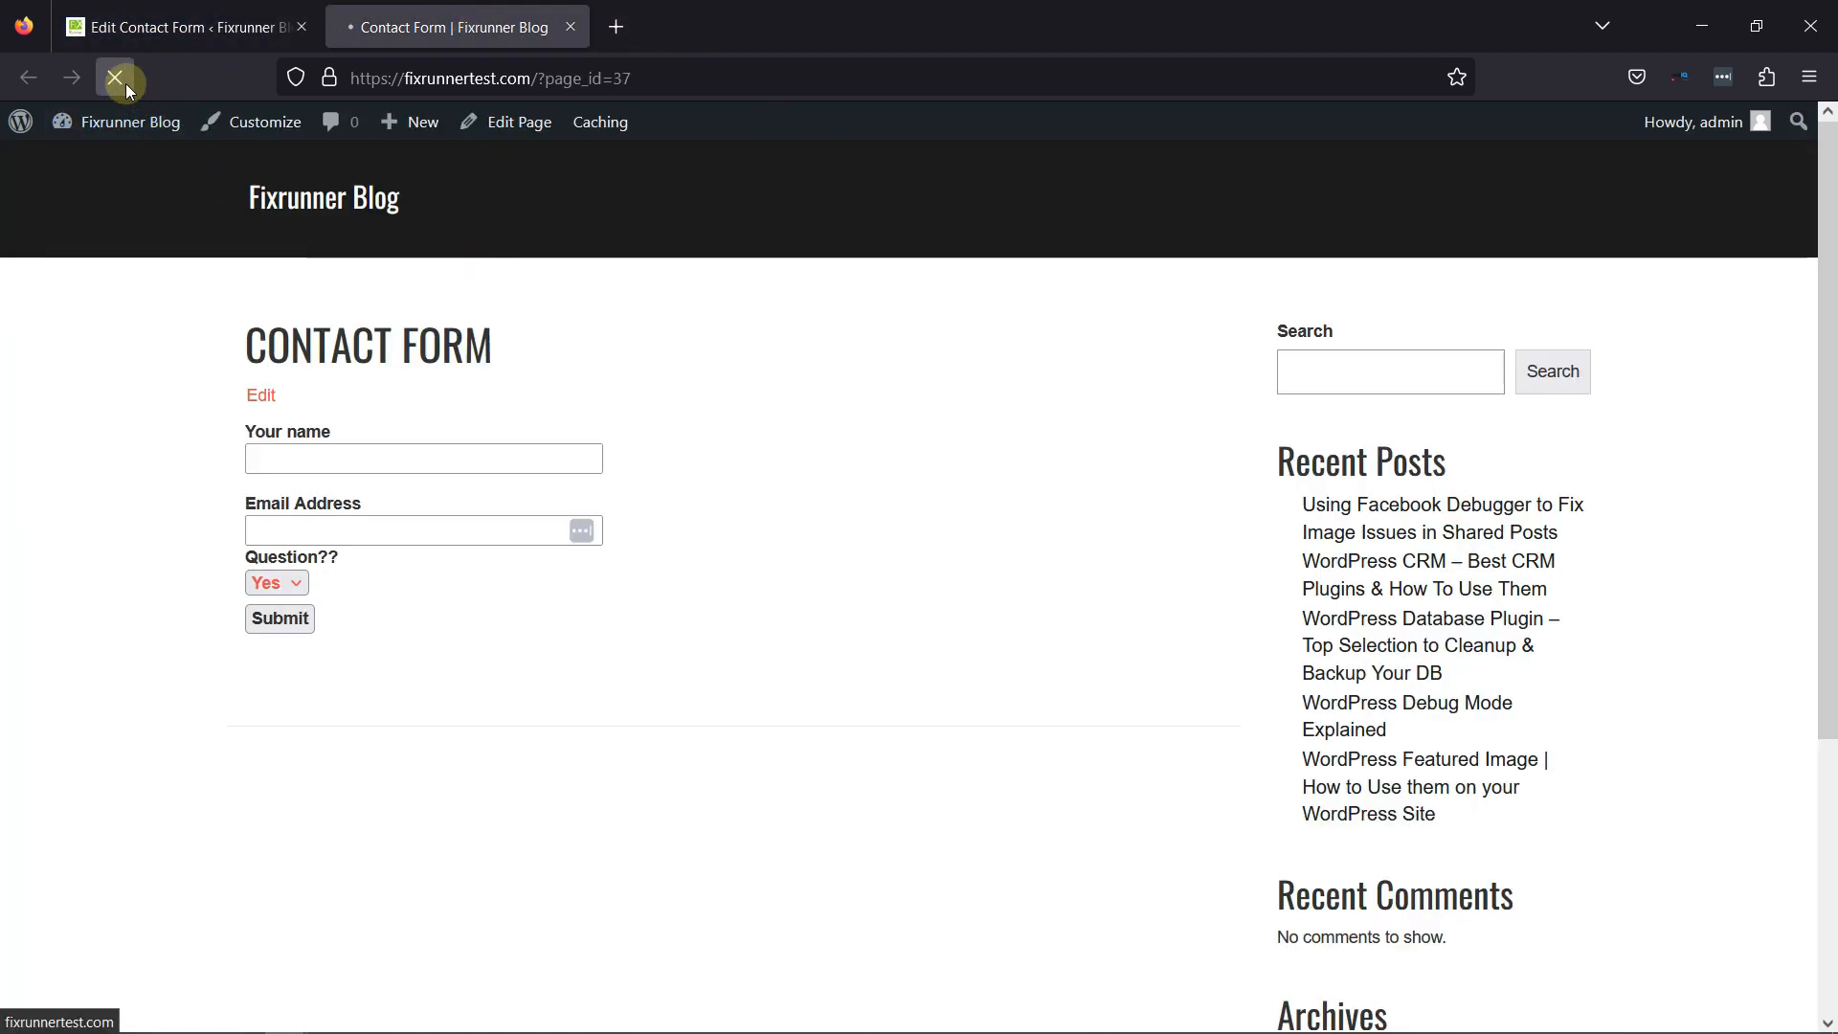
pyautogui.click(115, 76)
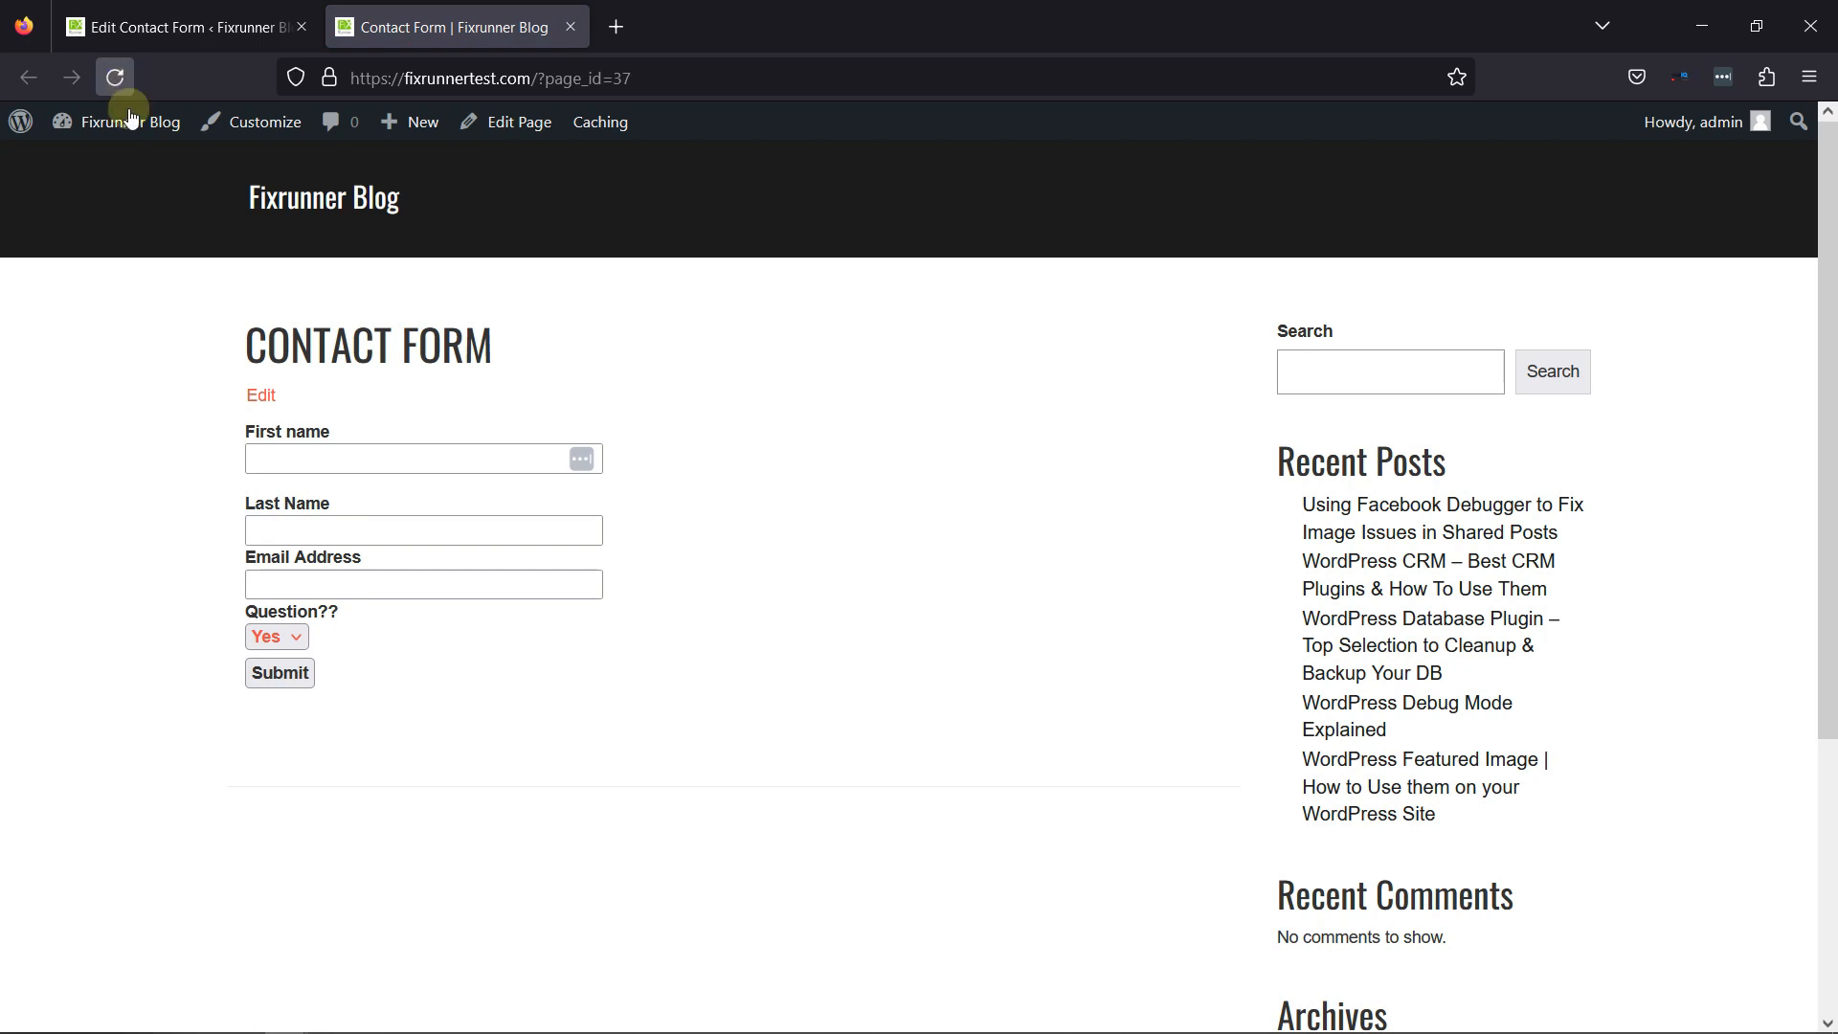
pyautogui.moveTo(416, 536)
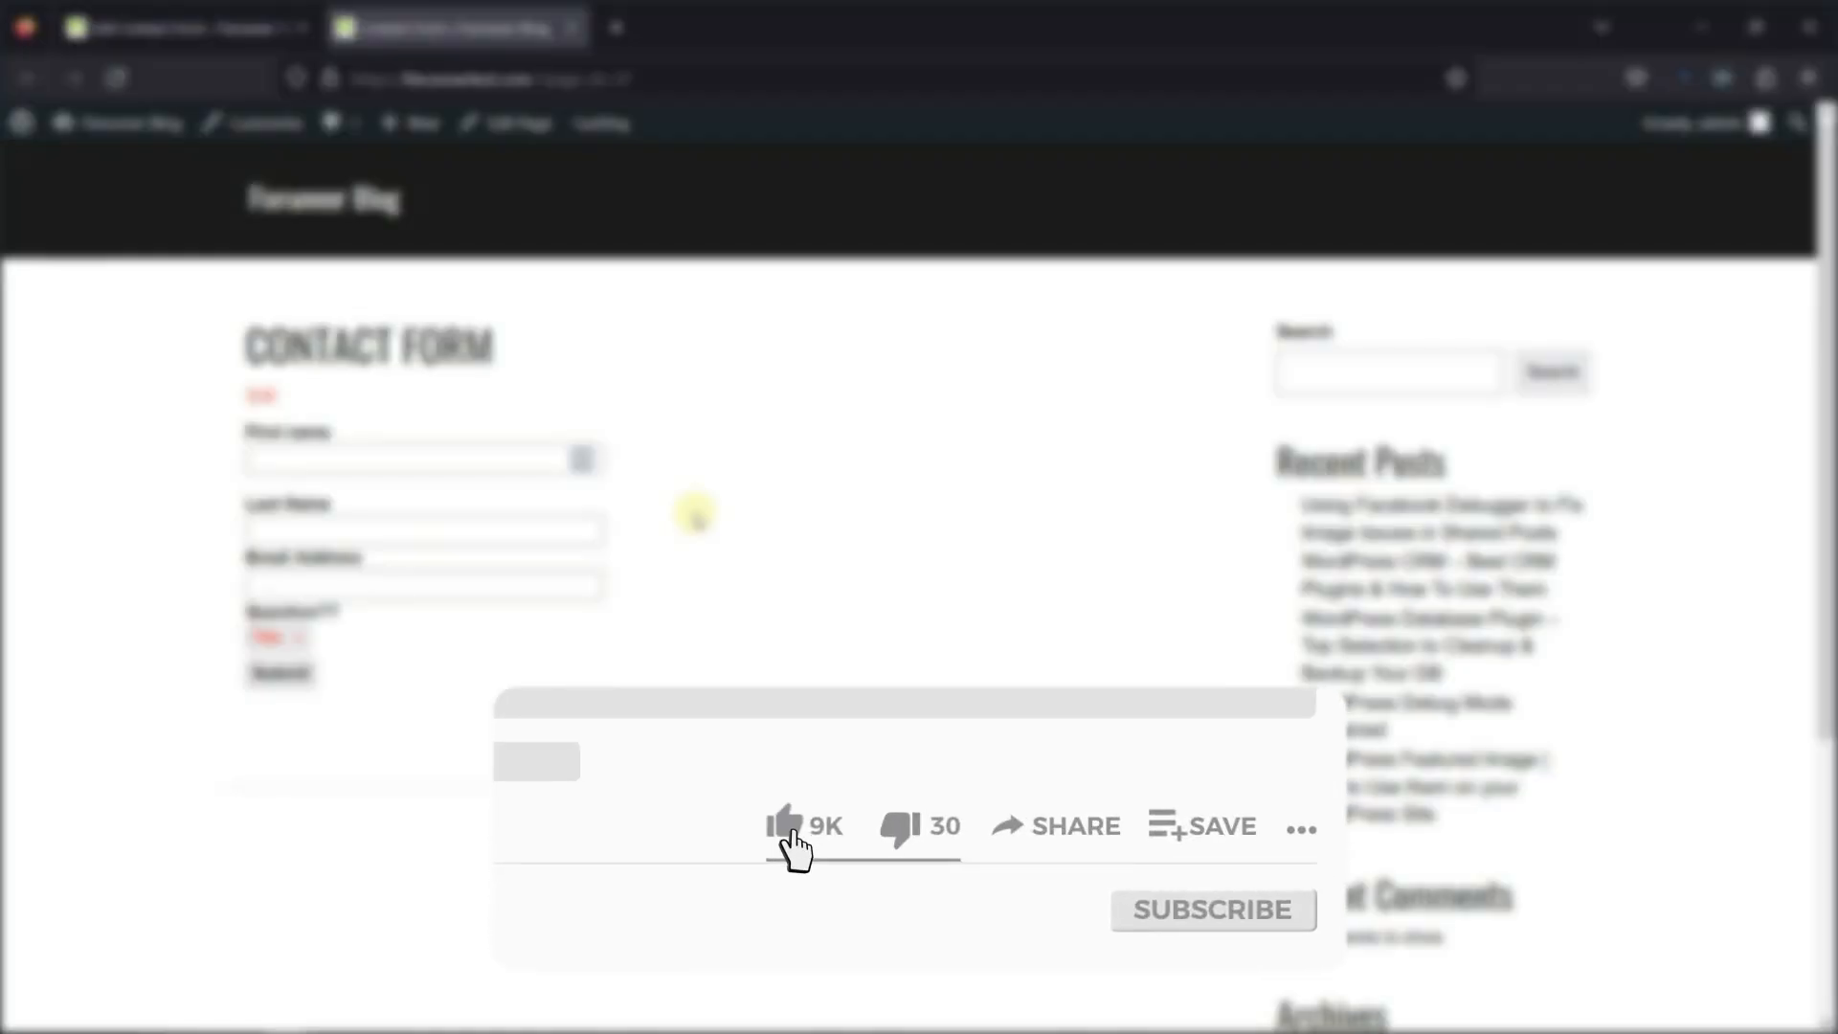
pyautogui.click(785, 827)
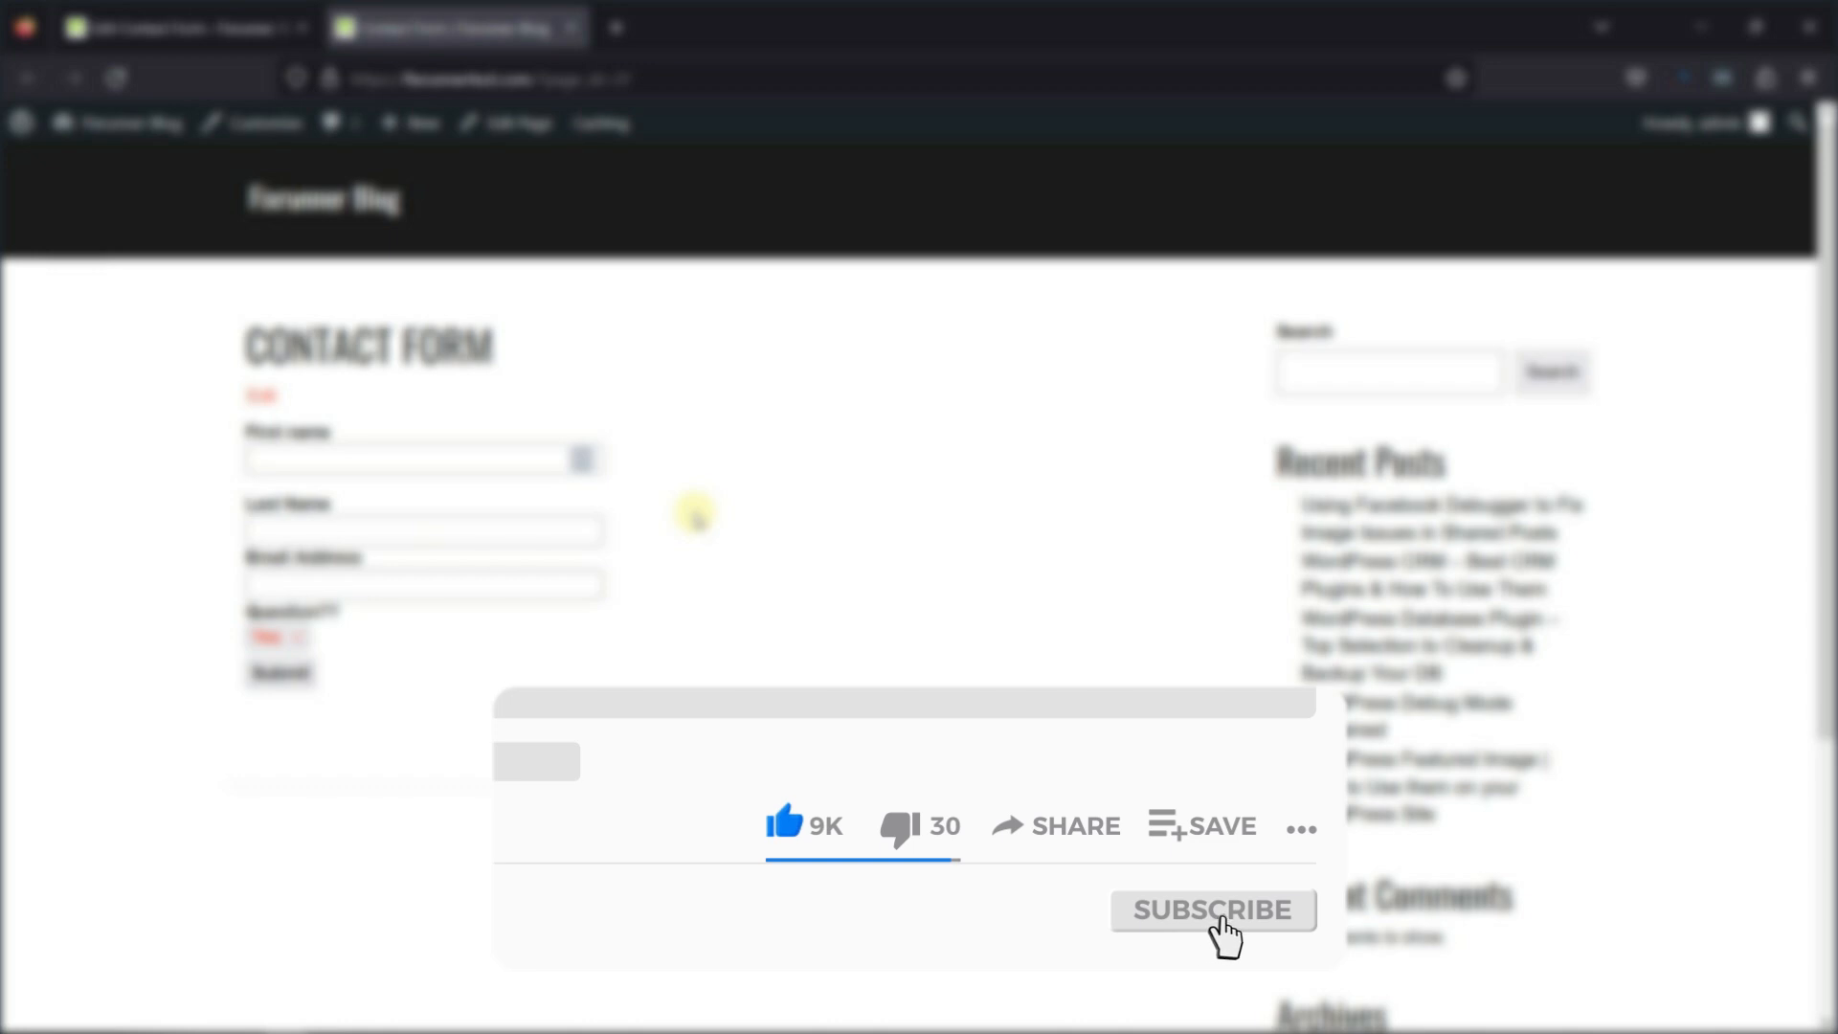
pyautogui.click(1214, 912)
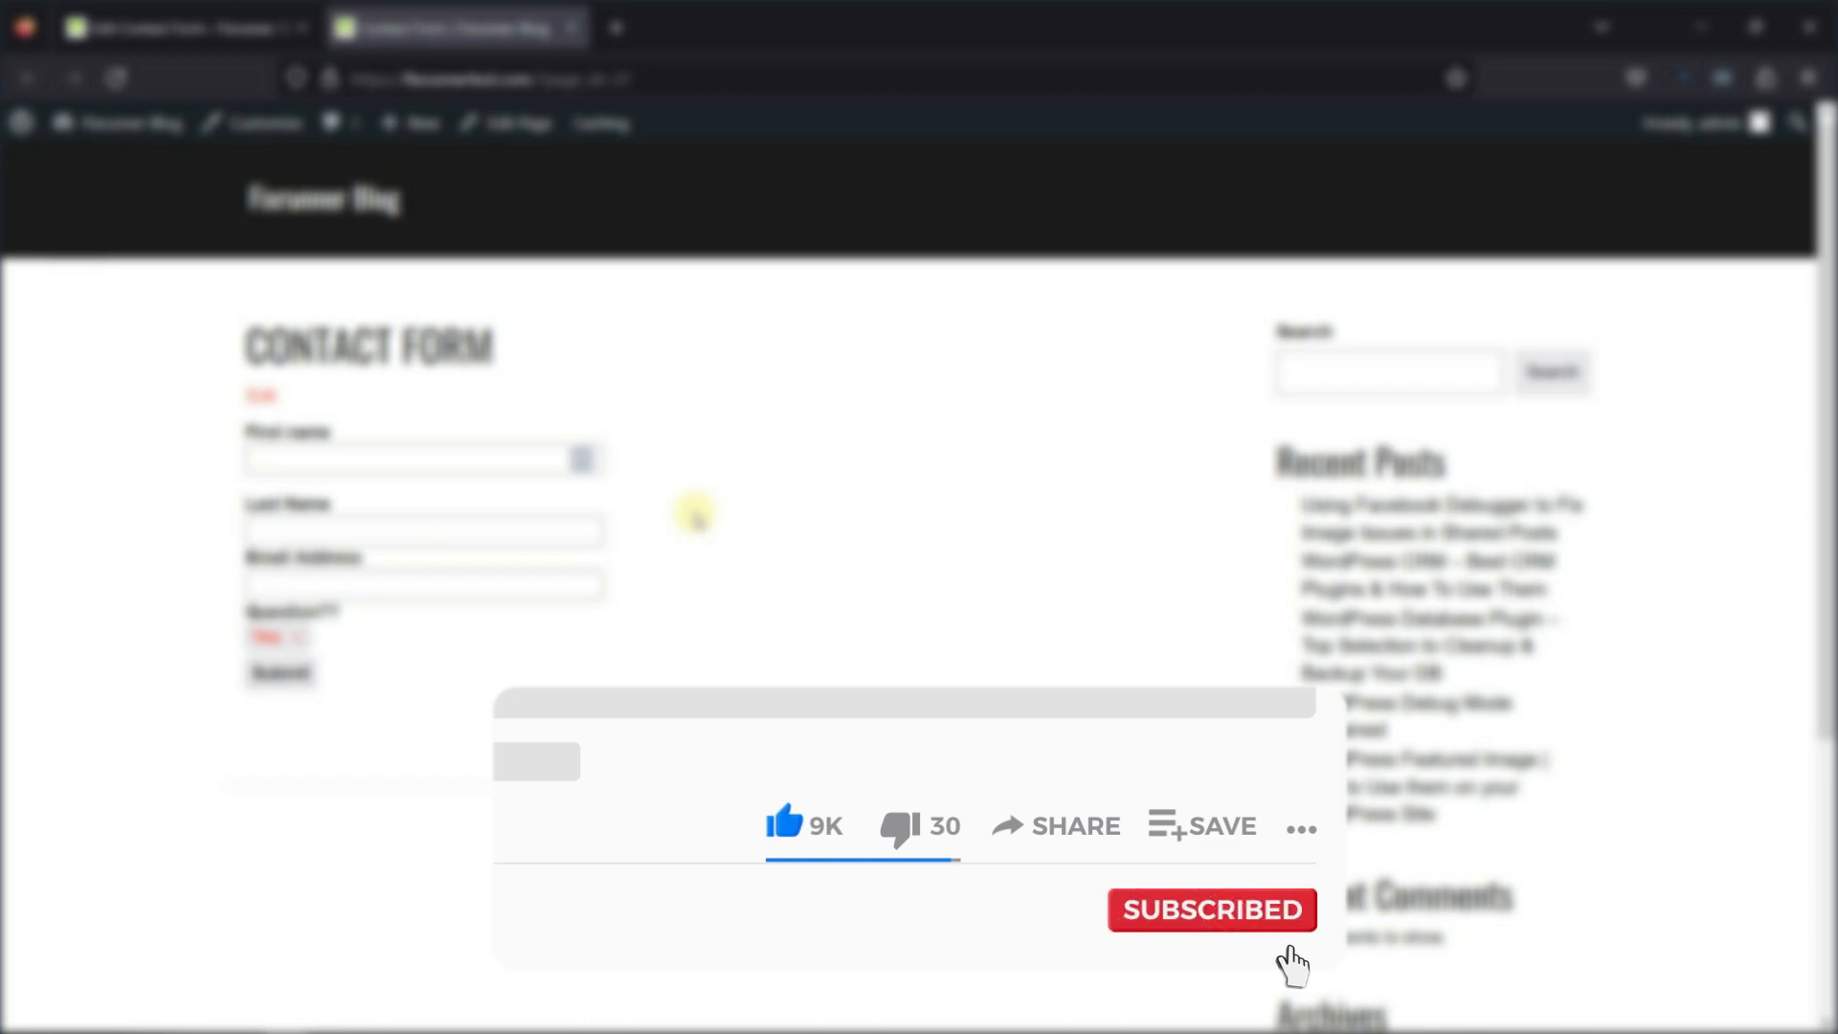